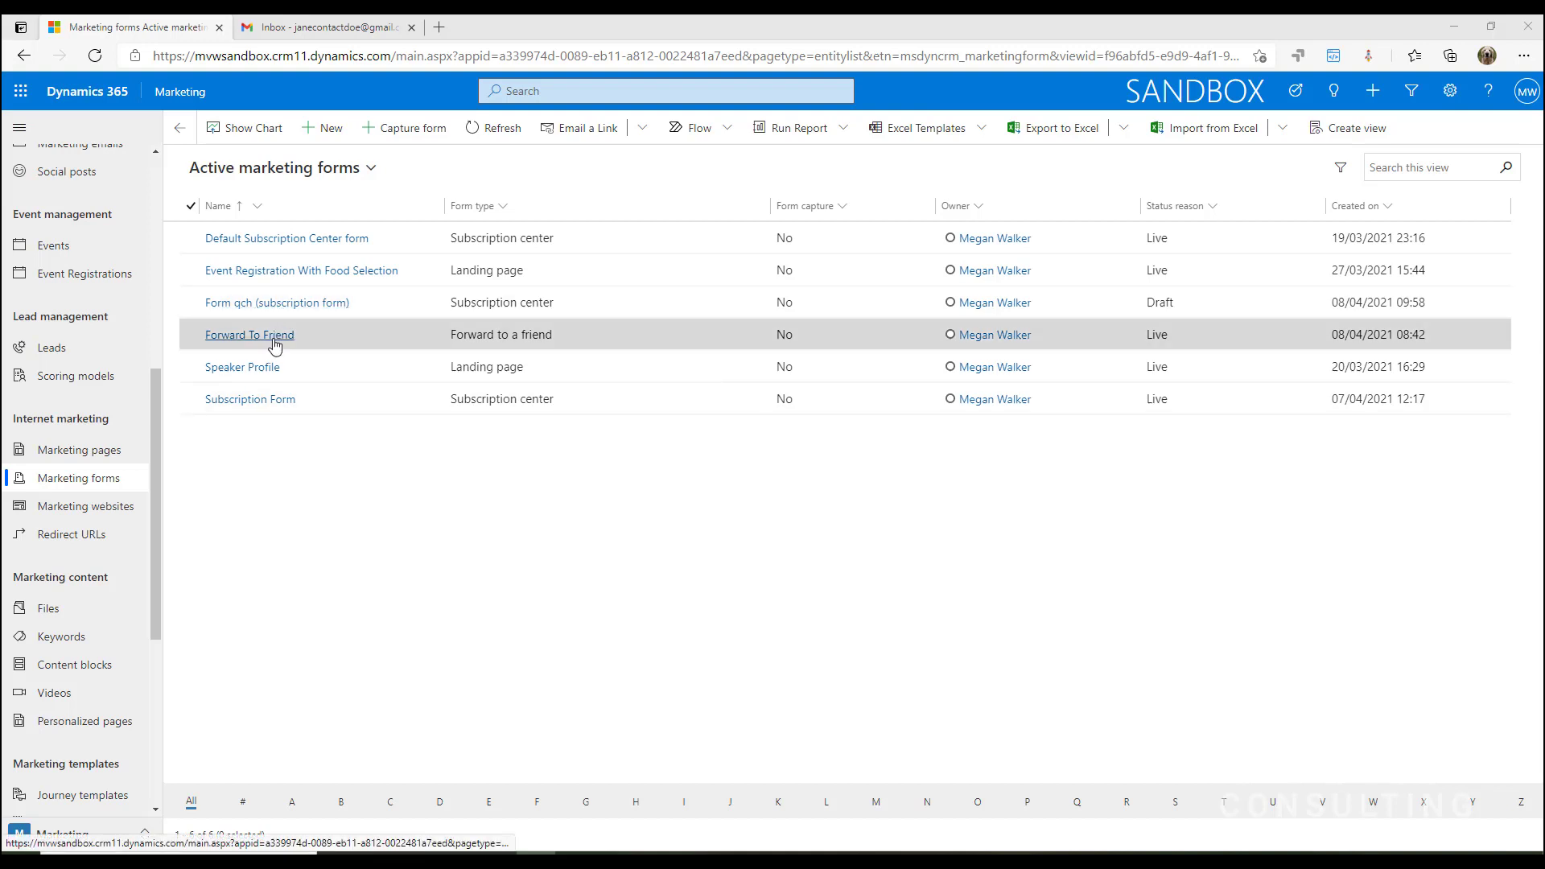
# Step: Open the Forward To Friend marketing form from the Active marketing forms list
pyautogui.click(249, 334)
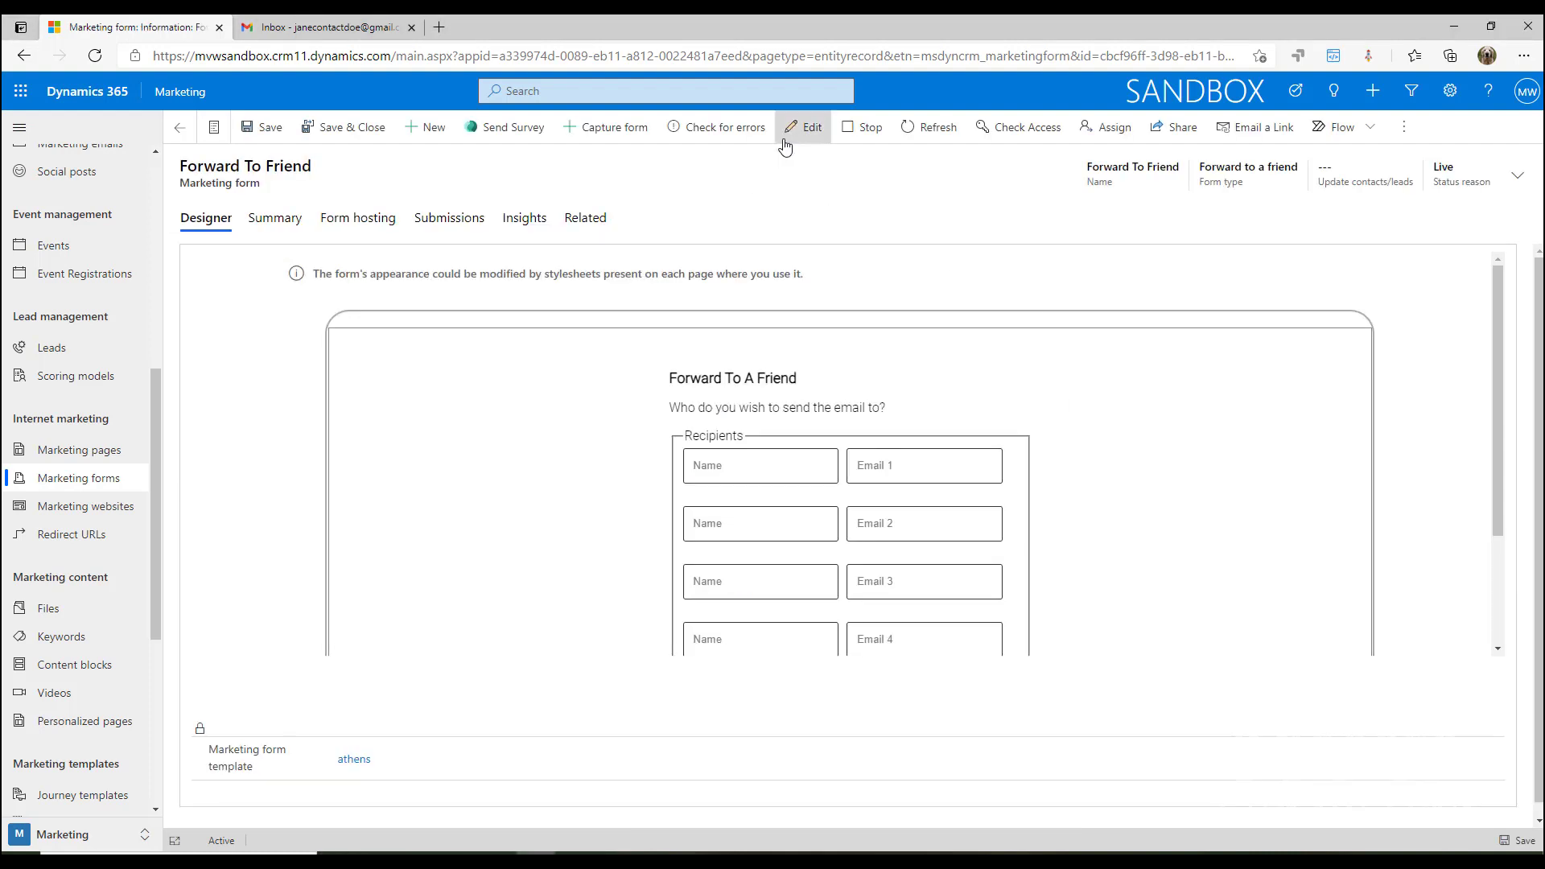
pyautogui.click(804, 126)
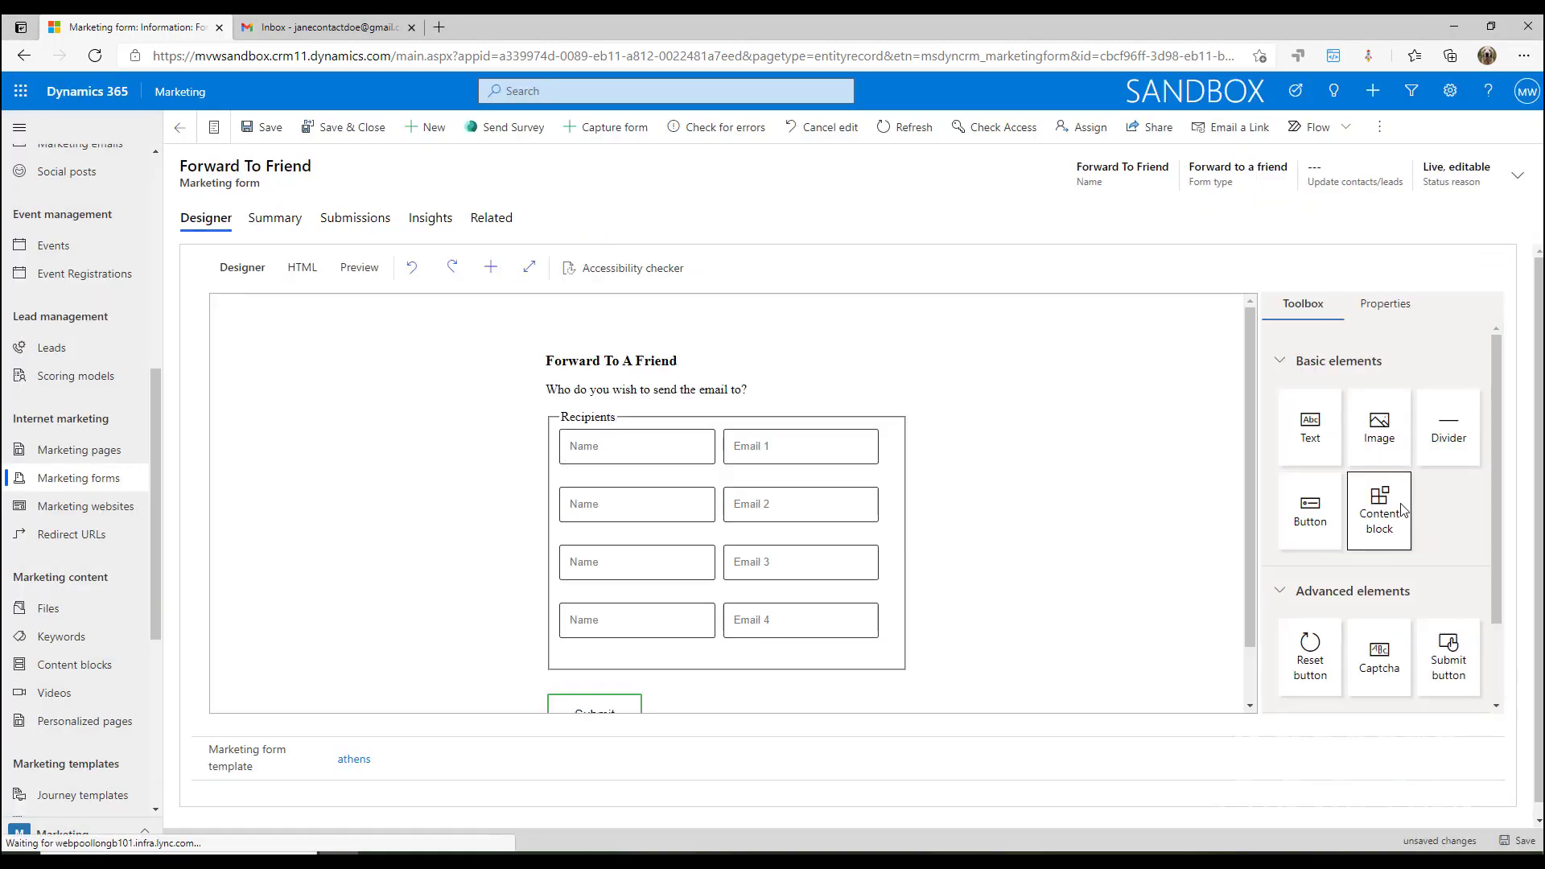
pyautogui.click(726, 542)
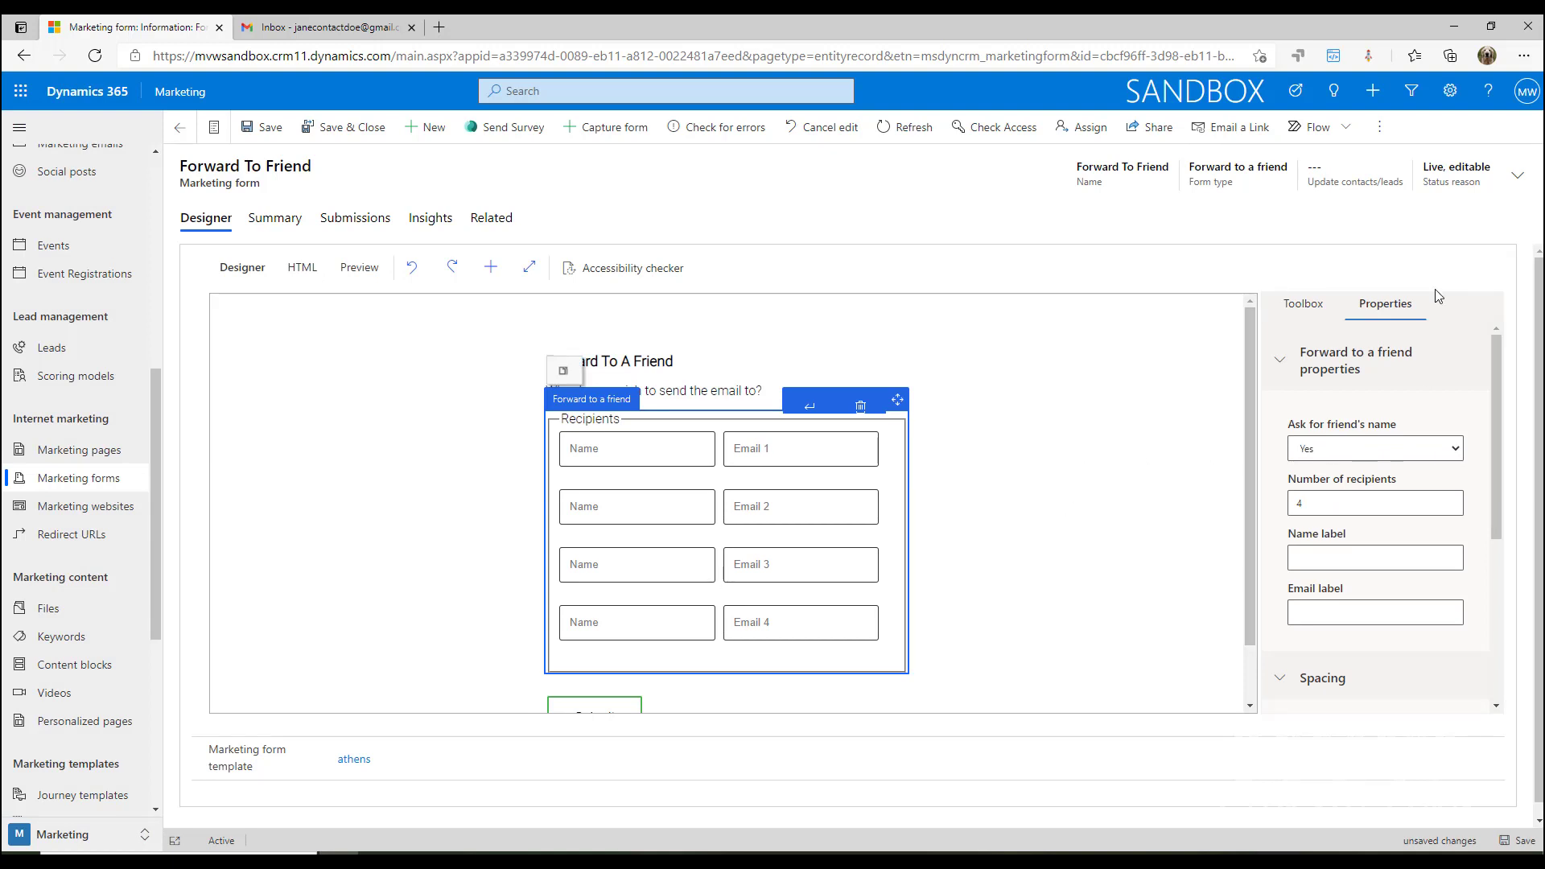
pyautogui.click(1518, 175)
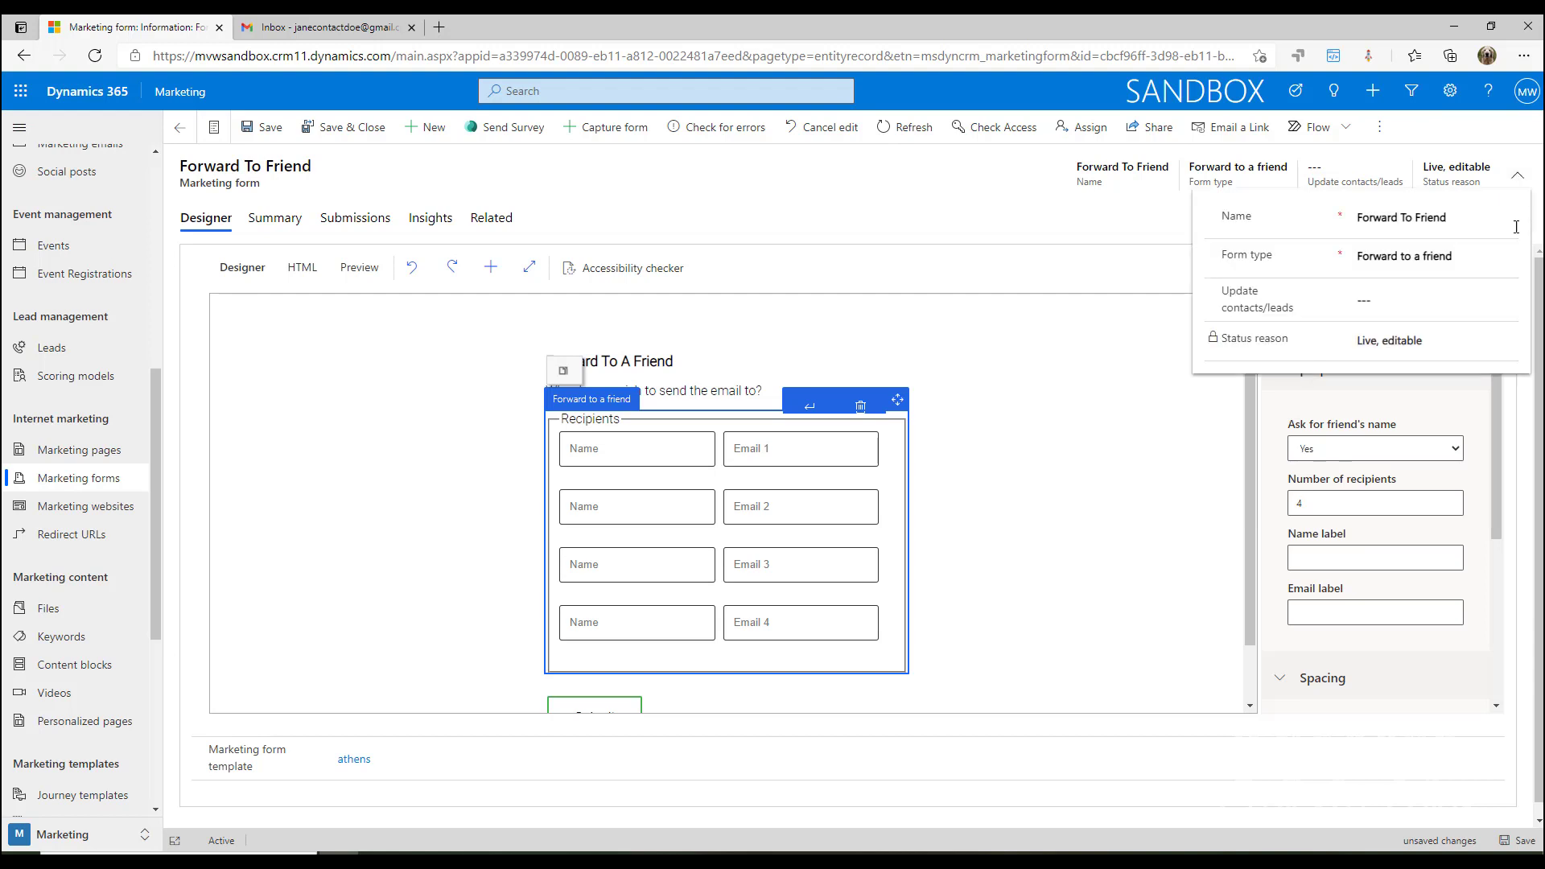
pyautogui.click(1429, 255)
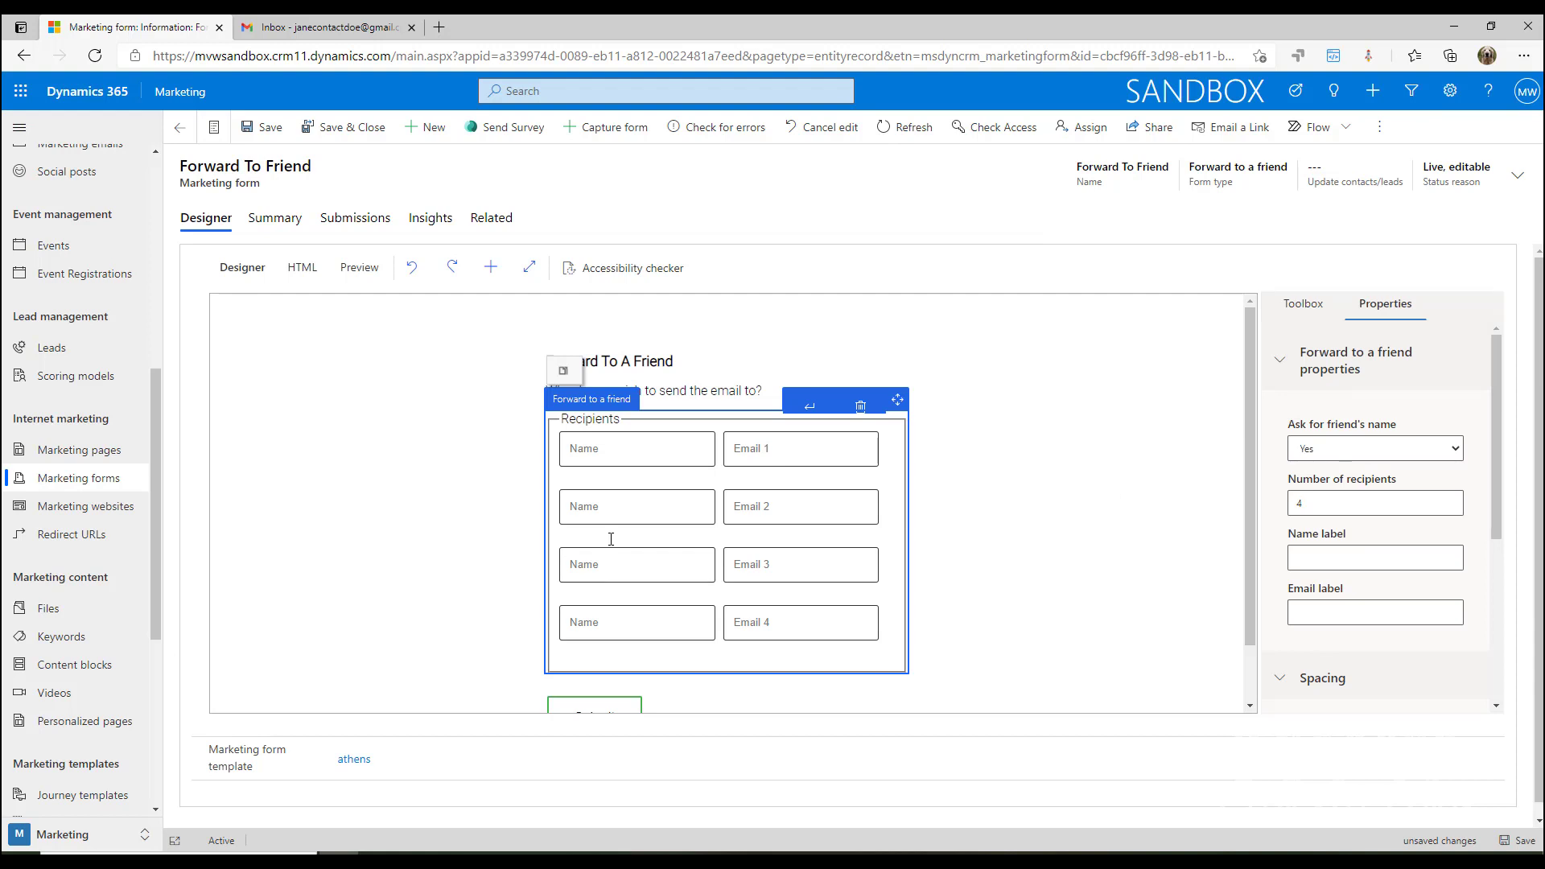
pyautogui.moveTo(1300, 422)
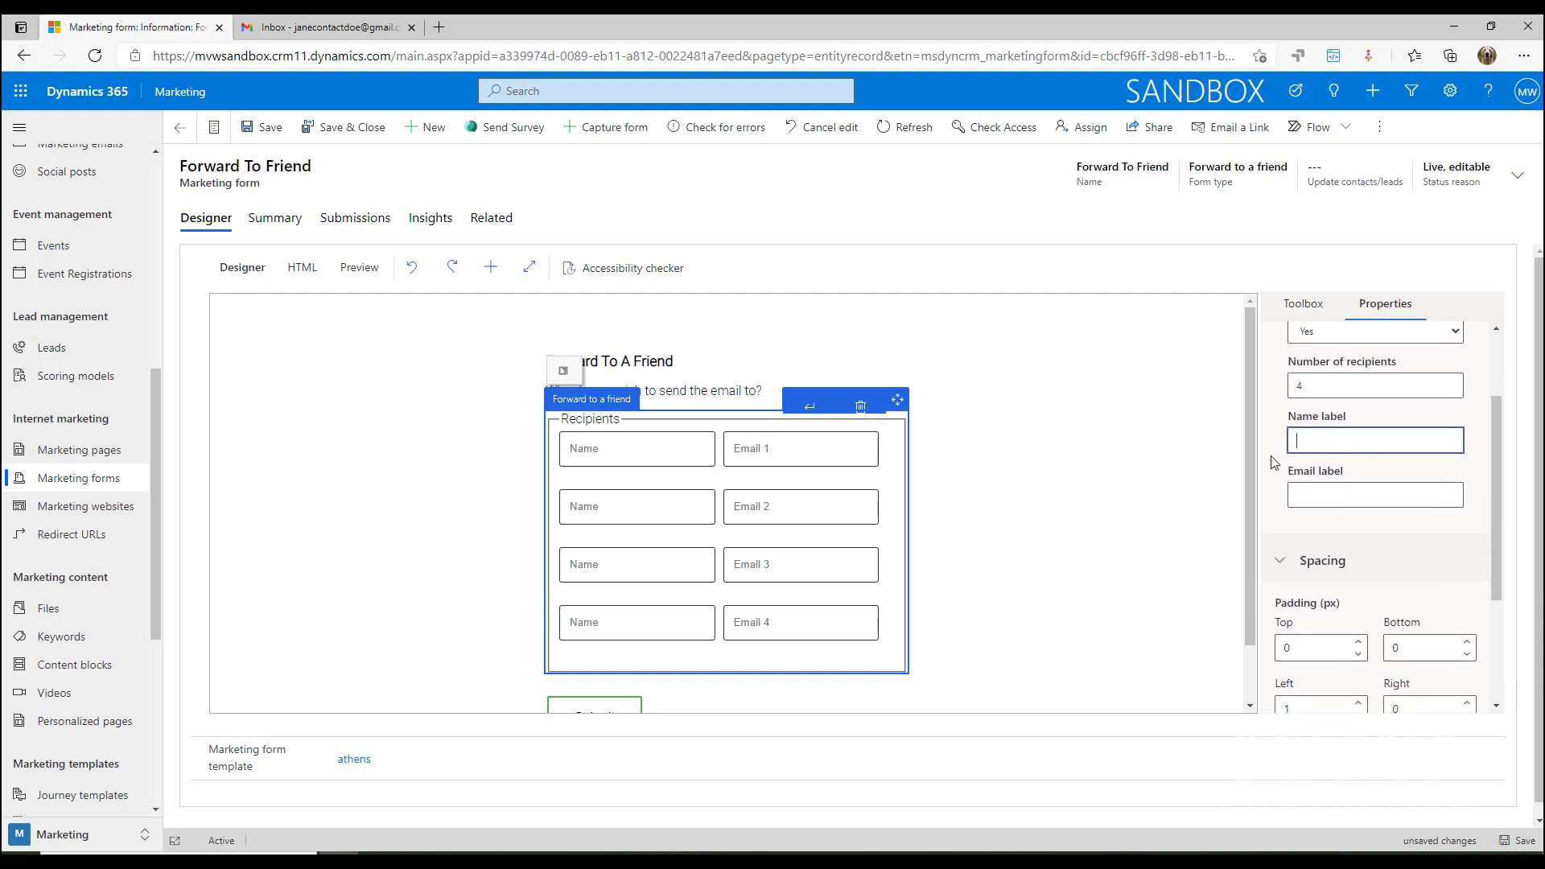
pyautogui.moveTo(1406, 470)
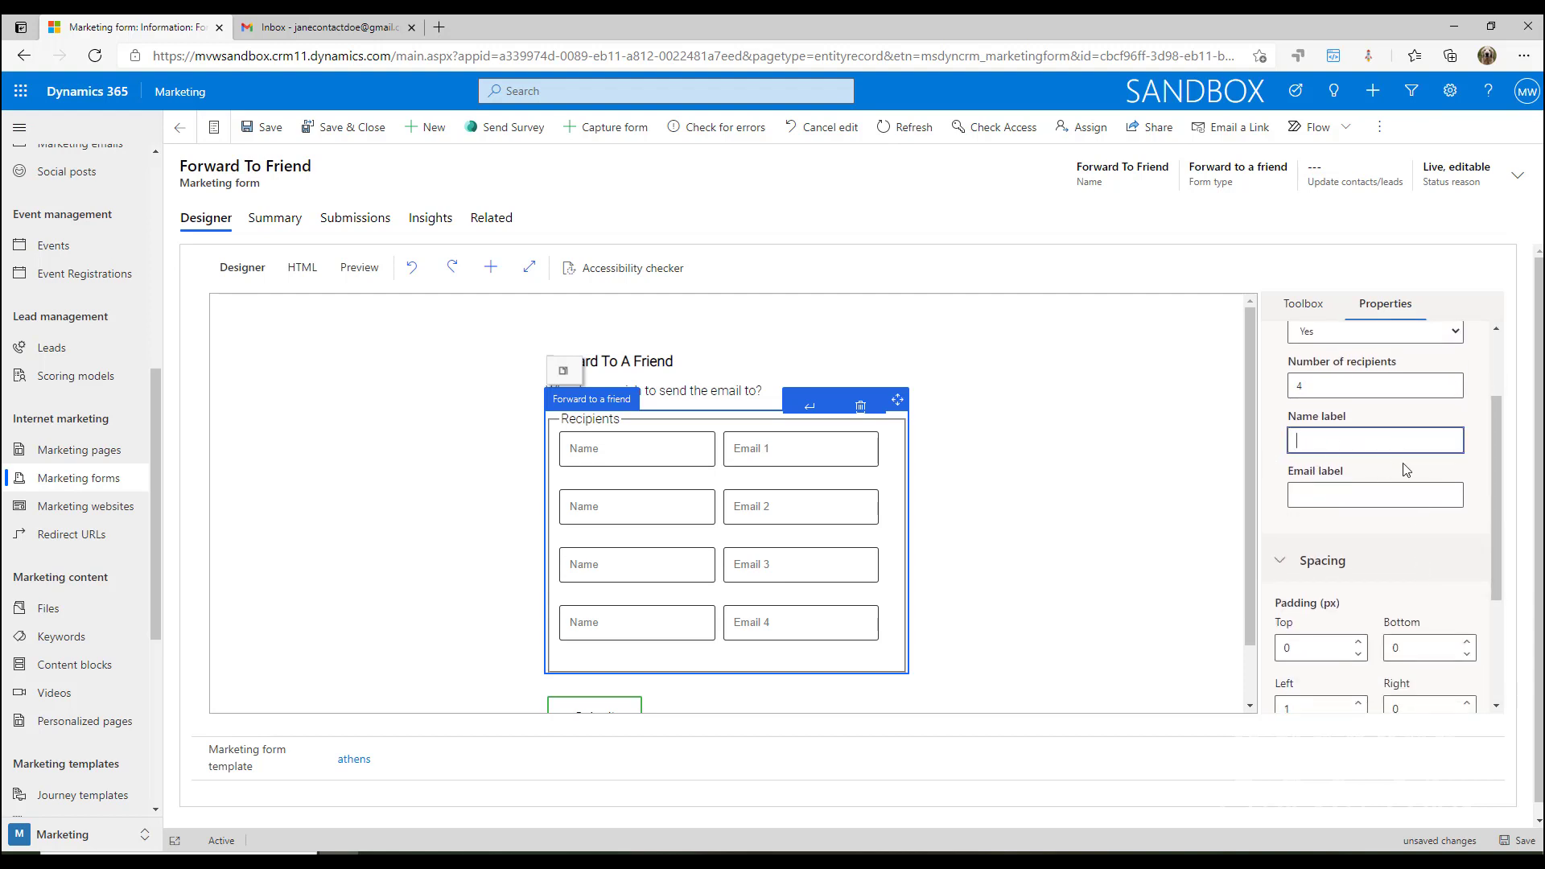
pyautogui.write('First Name')
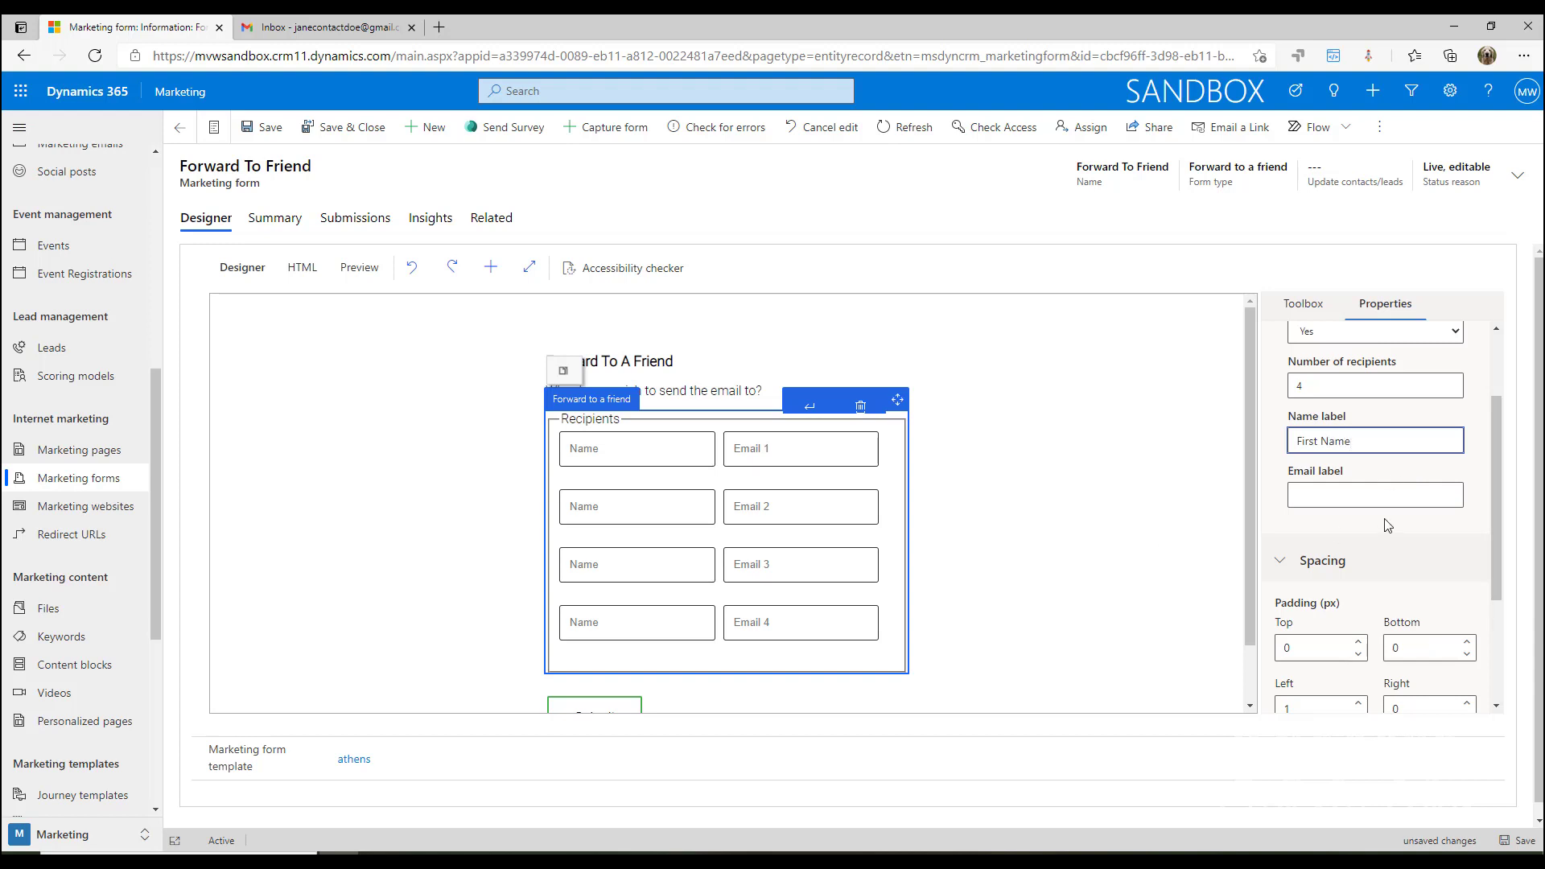
pyautogui.write('First Name')
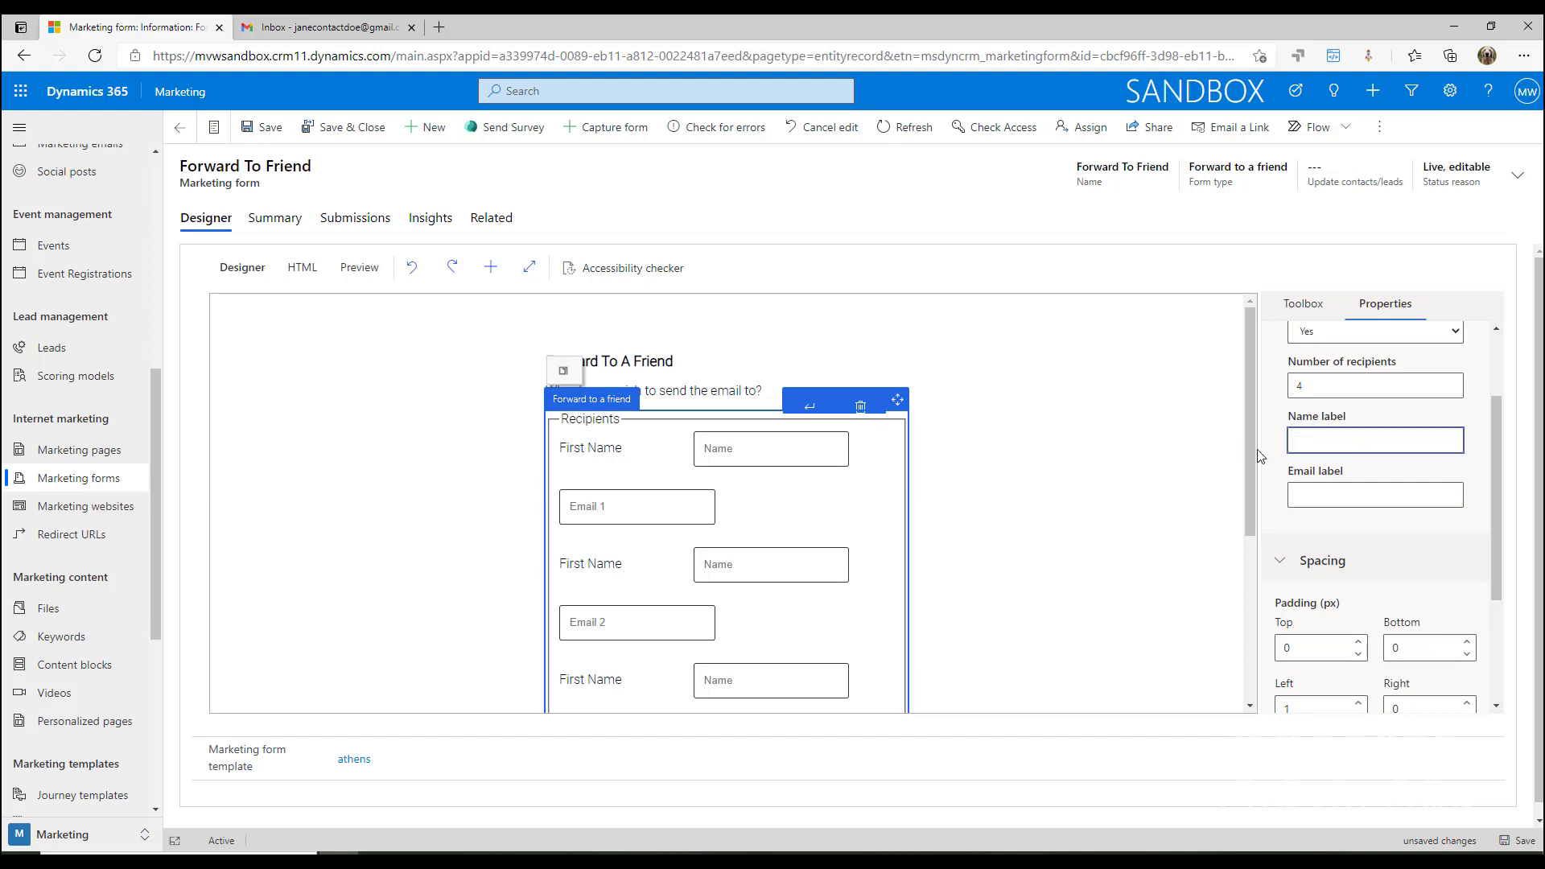
pyautogui.click(1373, 495)
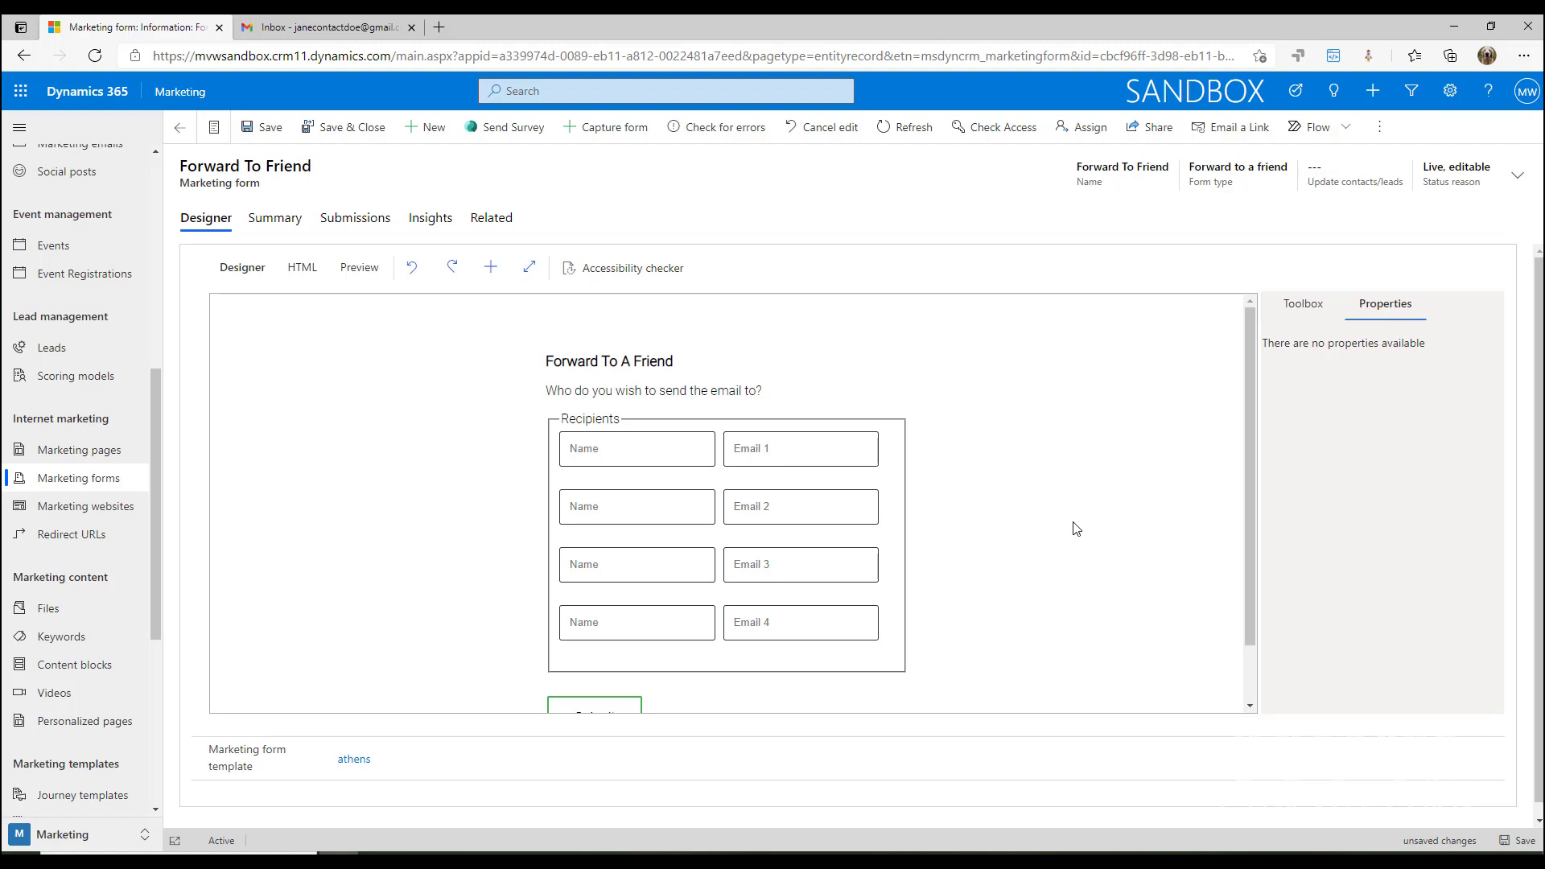
pyautogui.moveTo(825, 180)
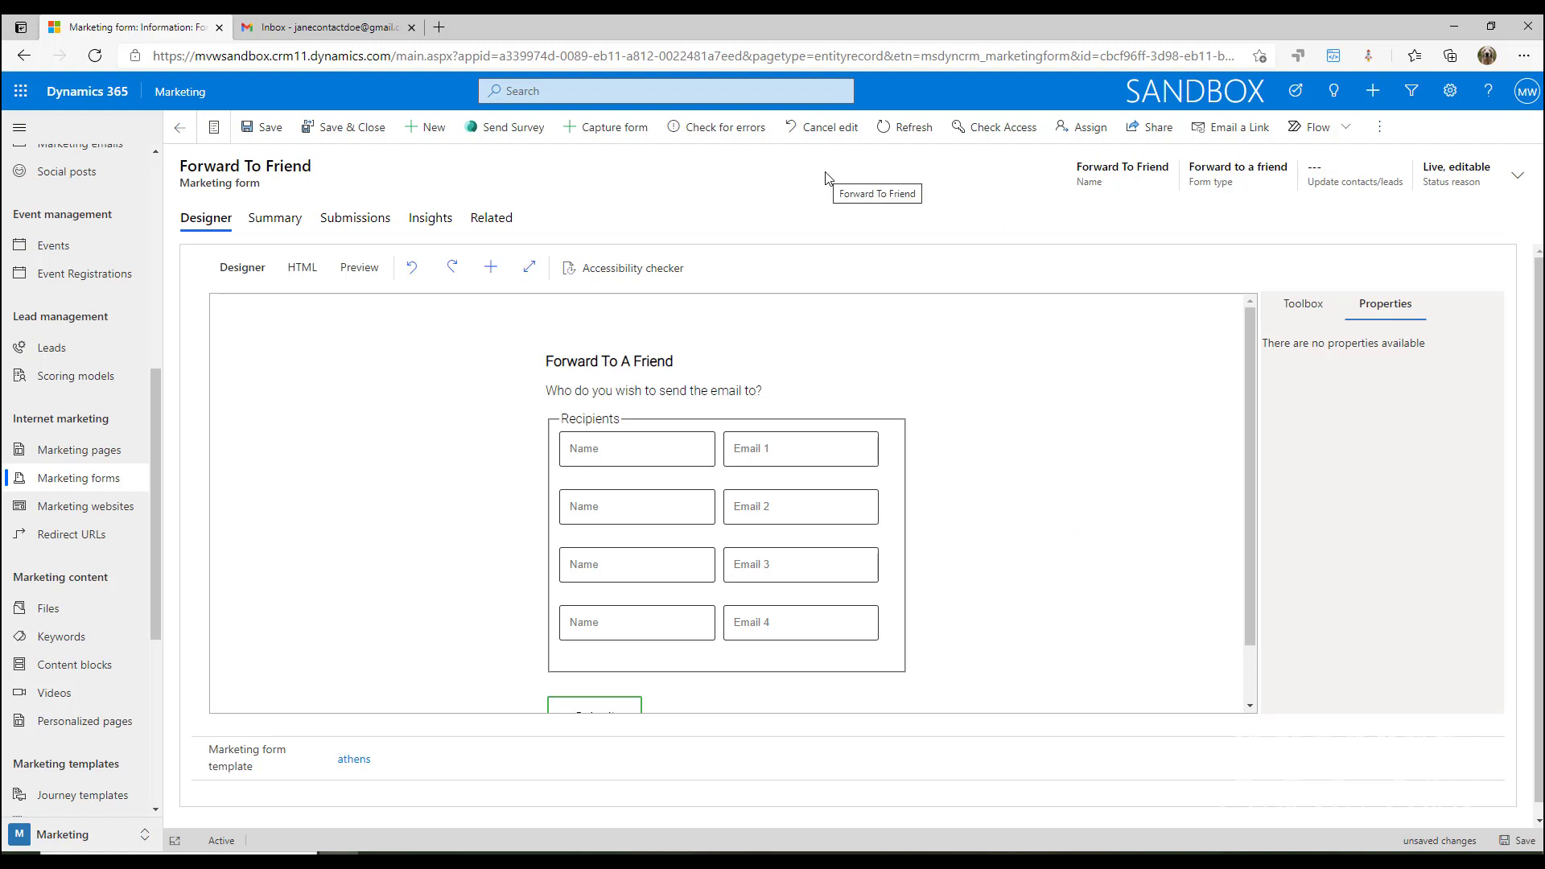
pyautogui.moveTo(359, 267)
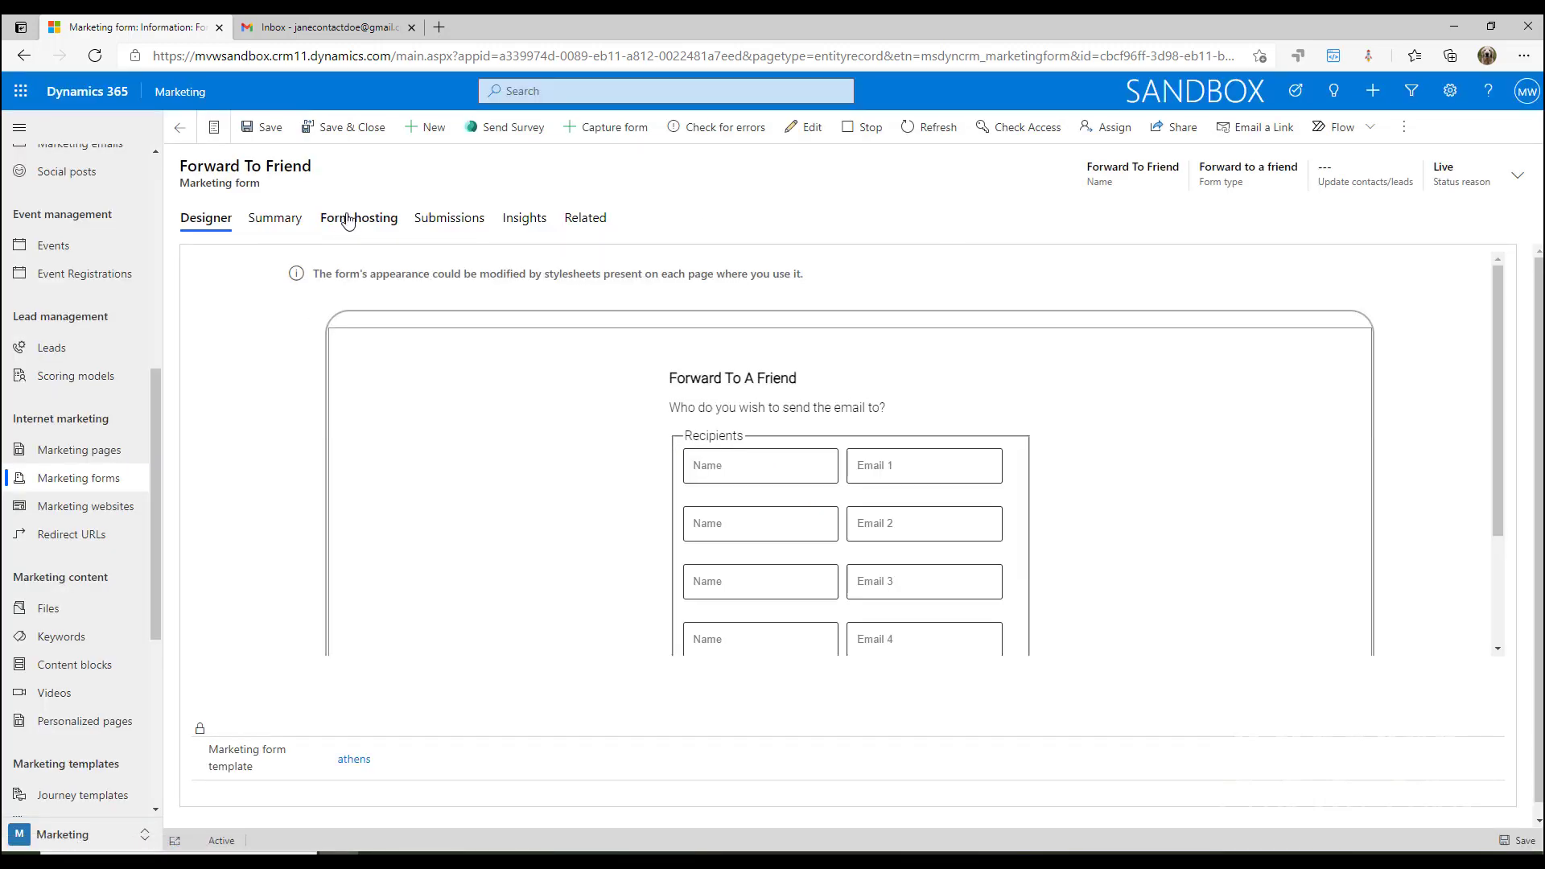
# Step: From the Form hosting tab, open the Forward To Friend Script form page with its embed code
pyautogui.click(359, 218)
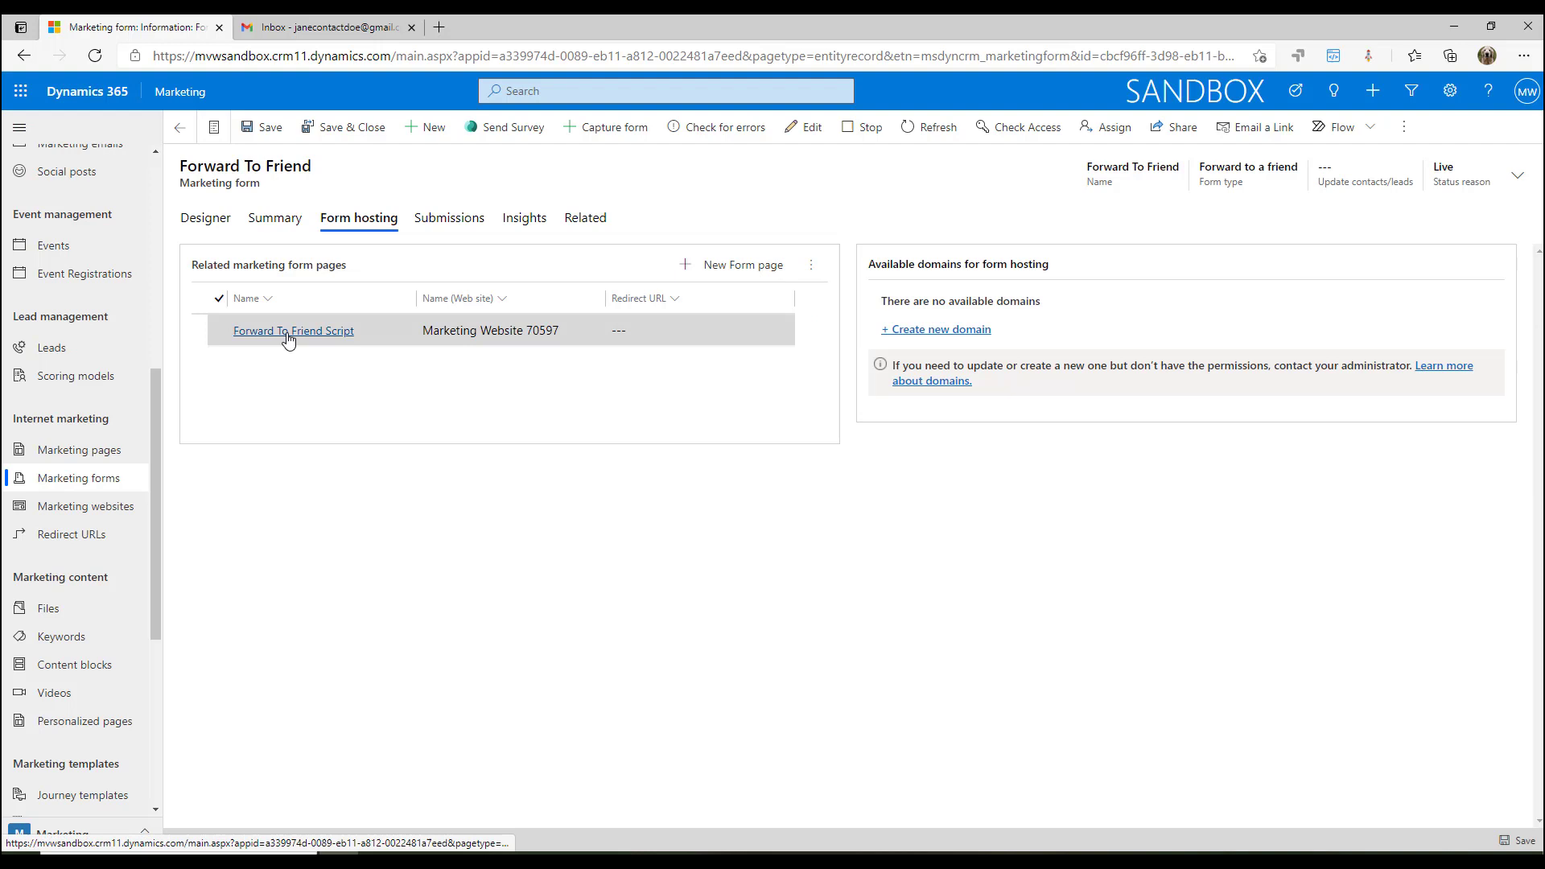
pyautogui.click(292, 329)
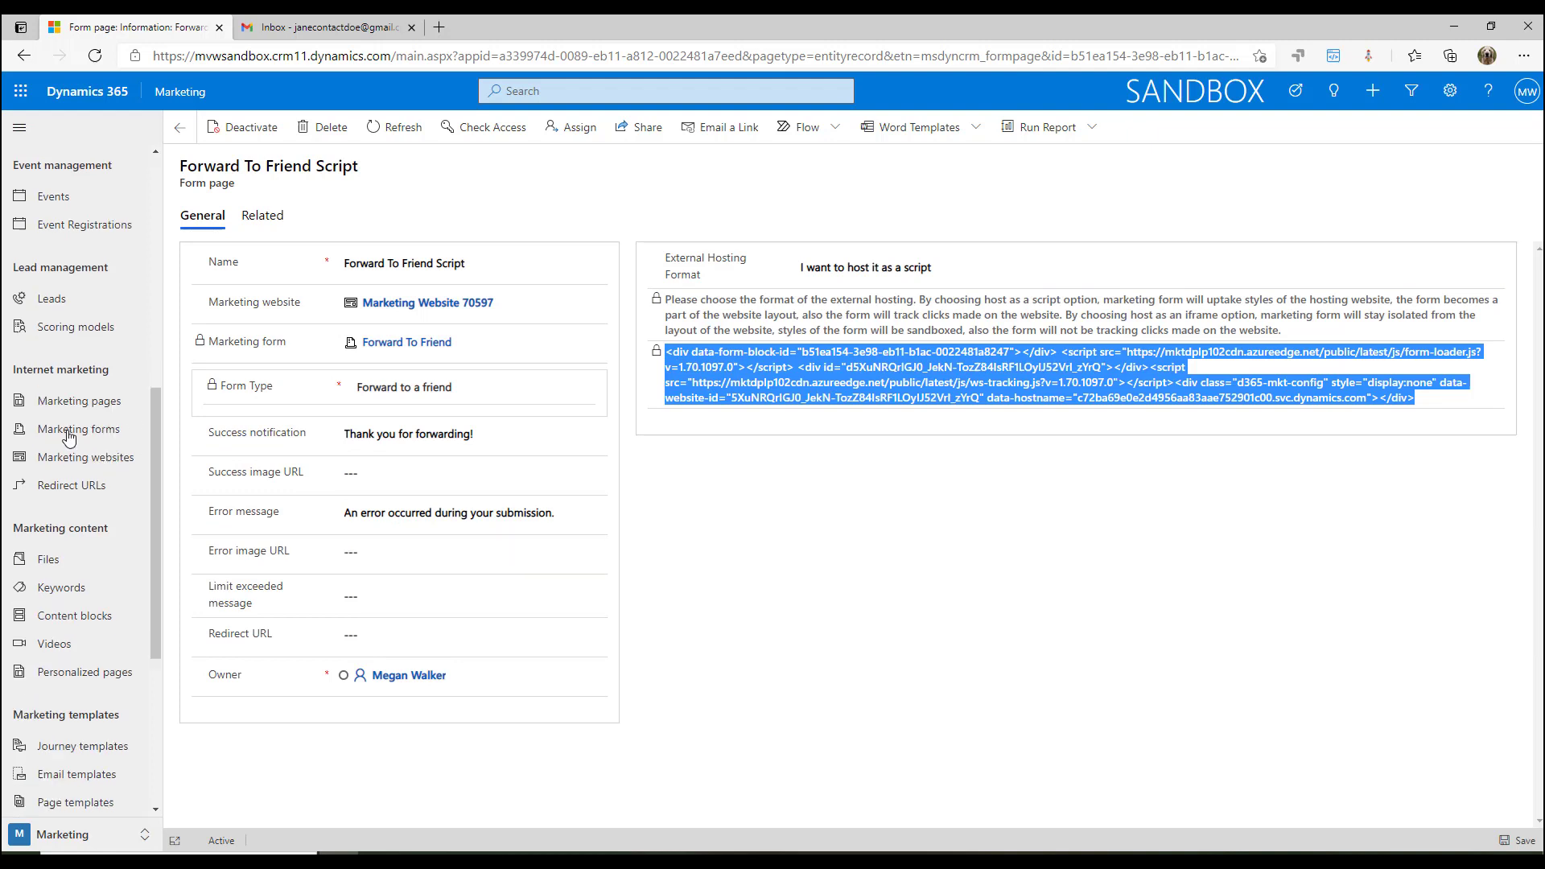
pyautogui.scroll(-3)
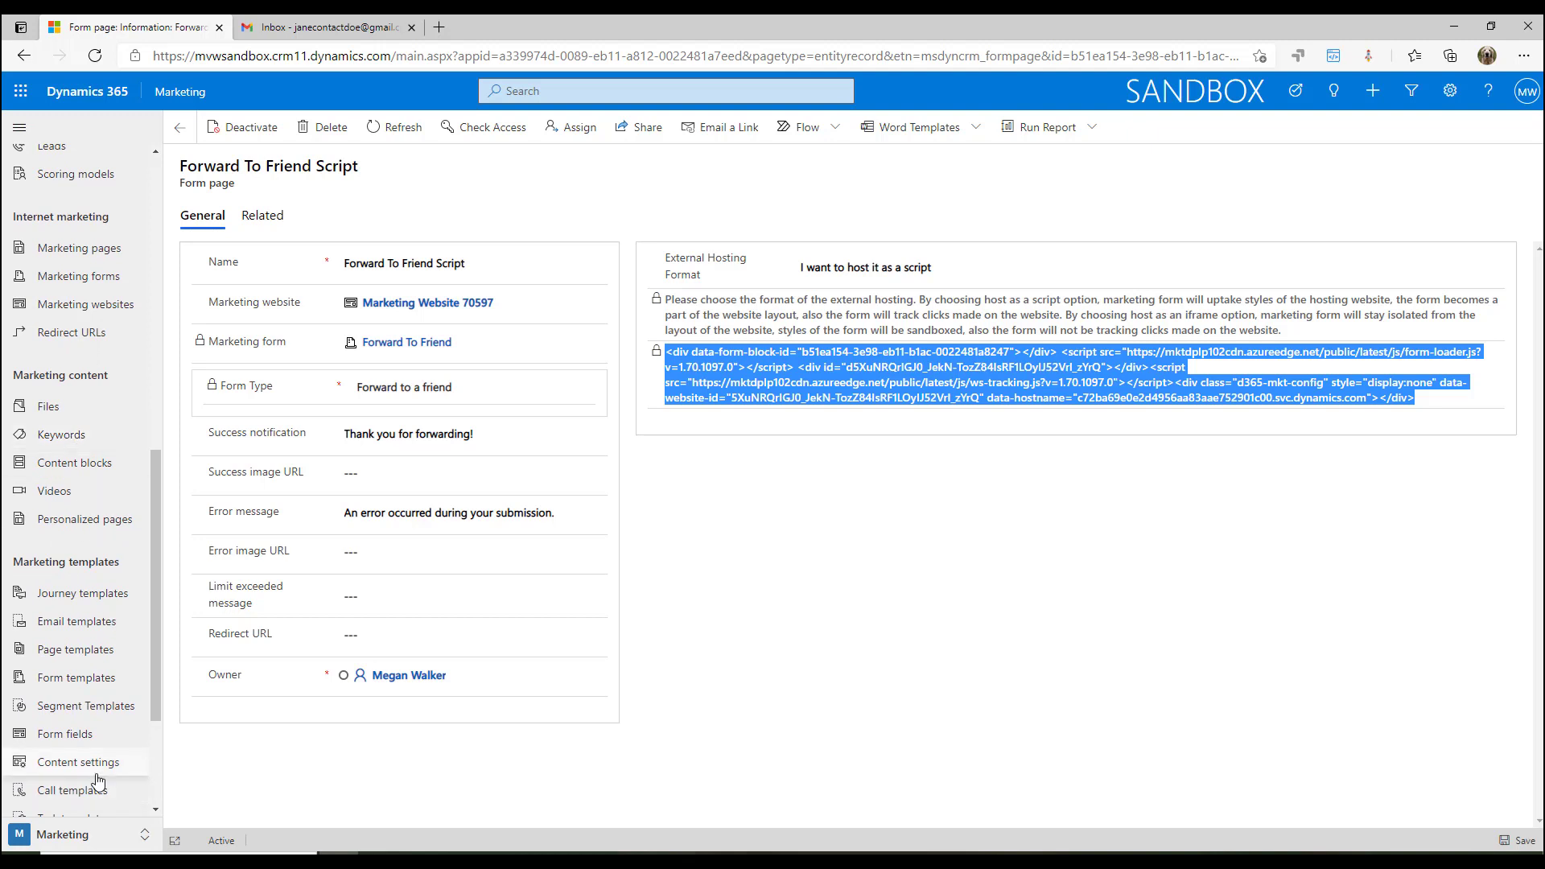
# Step: Open Default Content Settings from Content settings, enter edit mode, then cancel editing
pyautogui.click(75, 762)
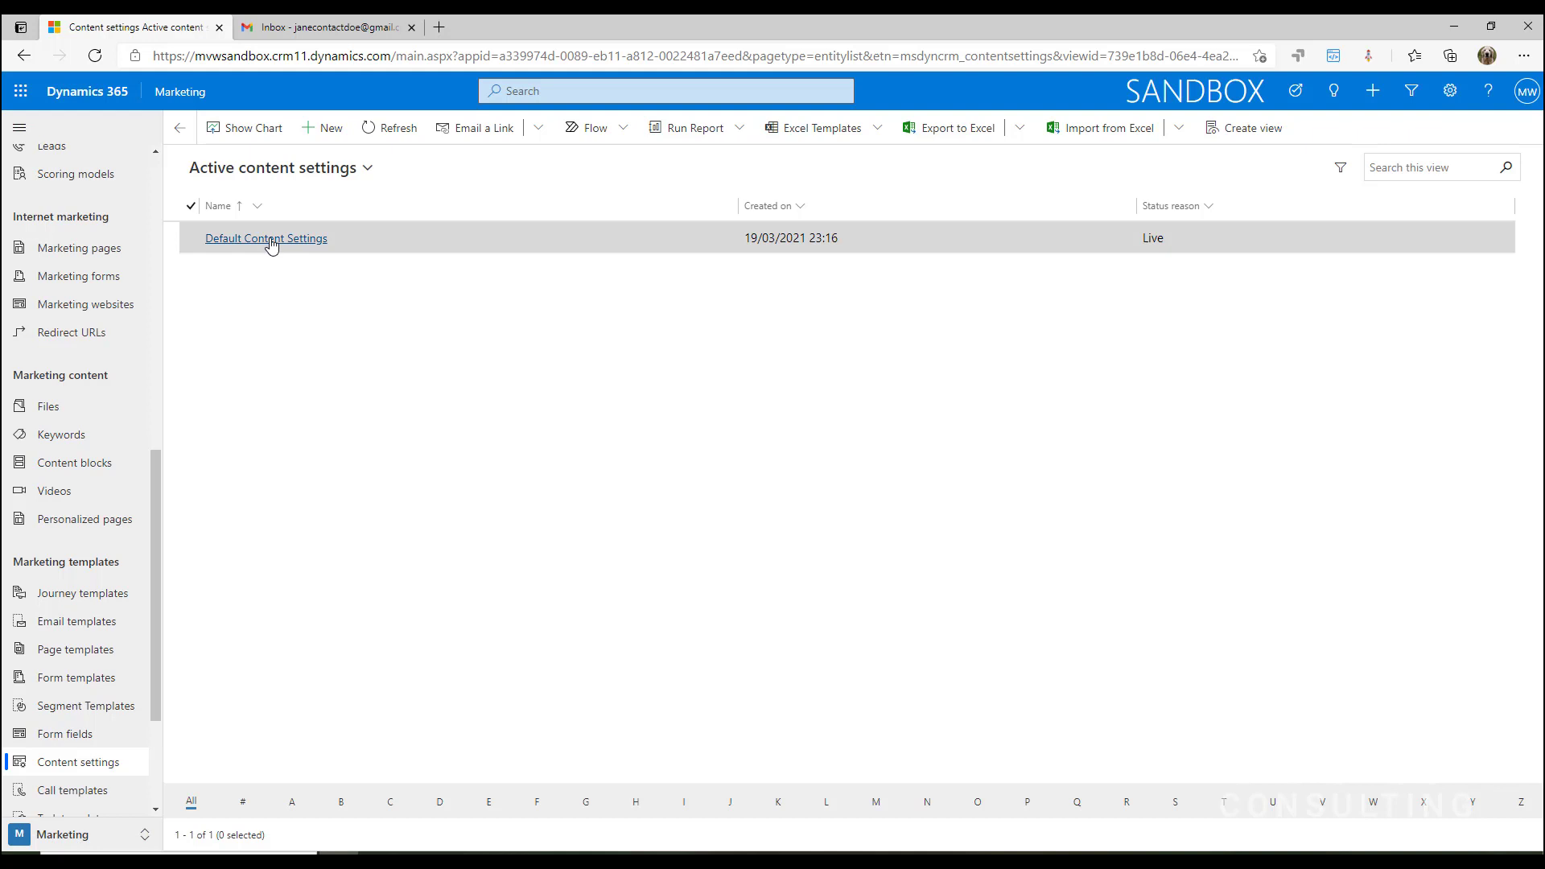
pyautogui.click(265, 238)
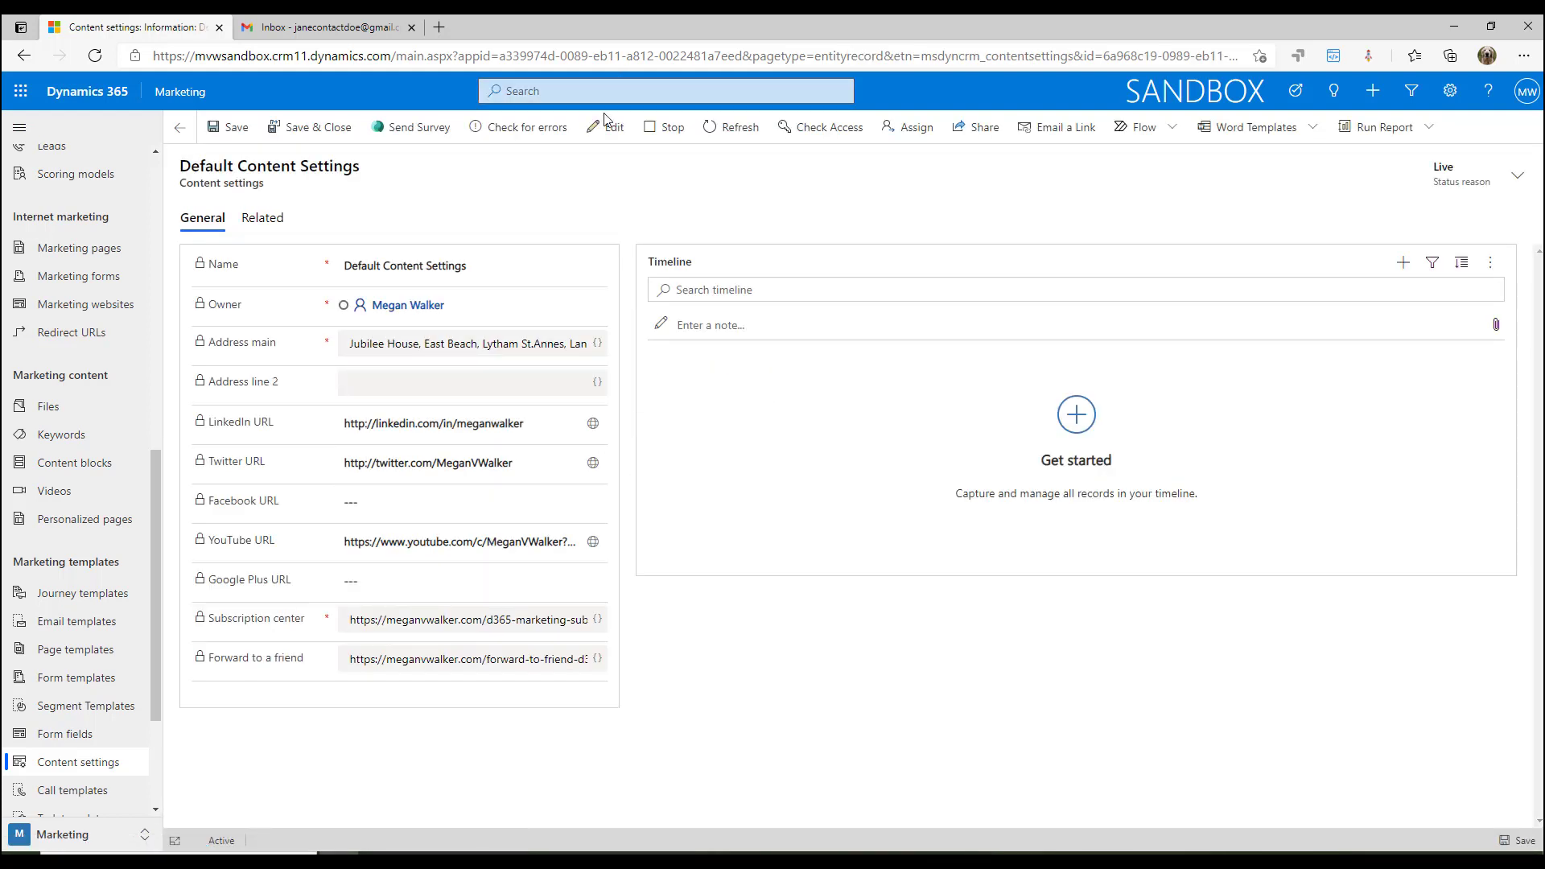
pyautogui.click(613, 127)
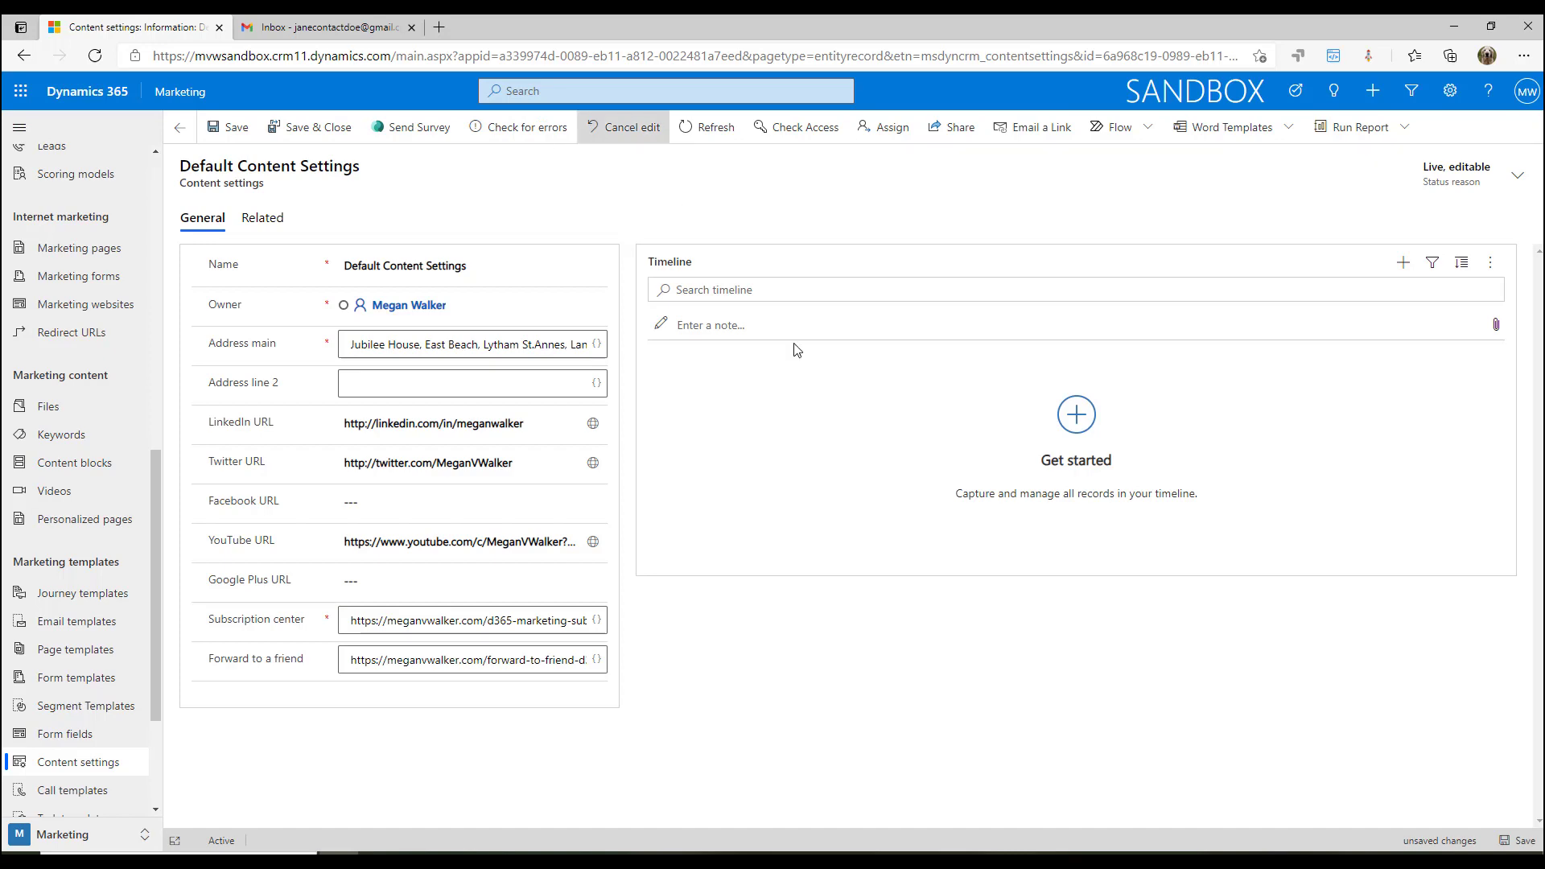
pyautogui.click(629, 127)
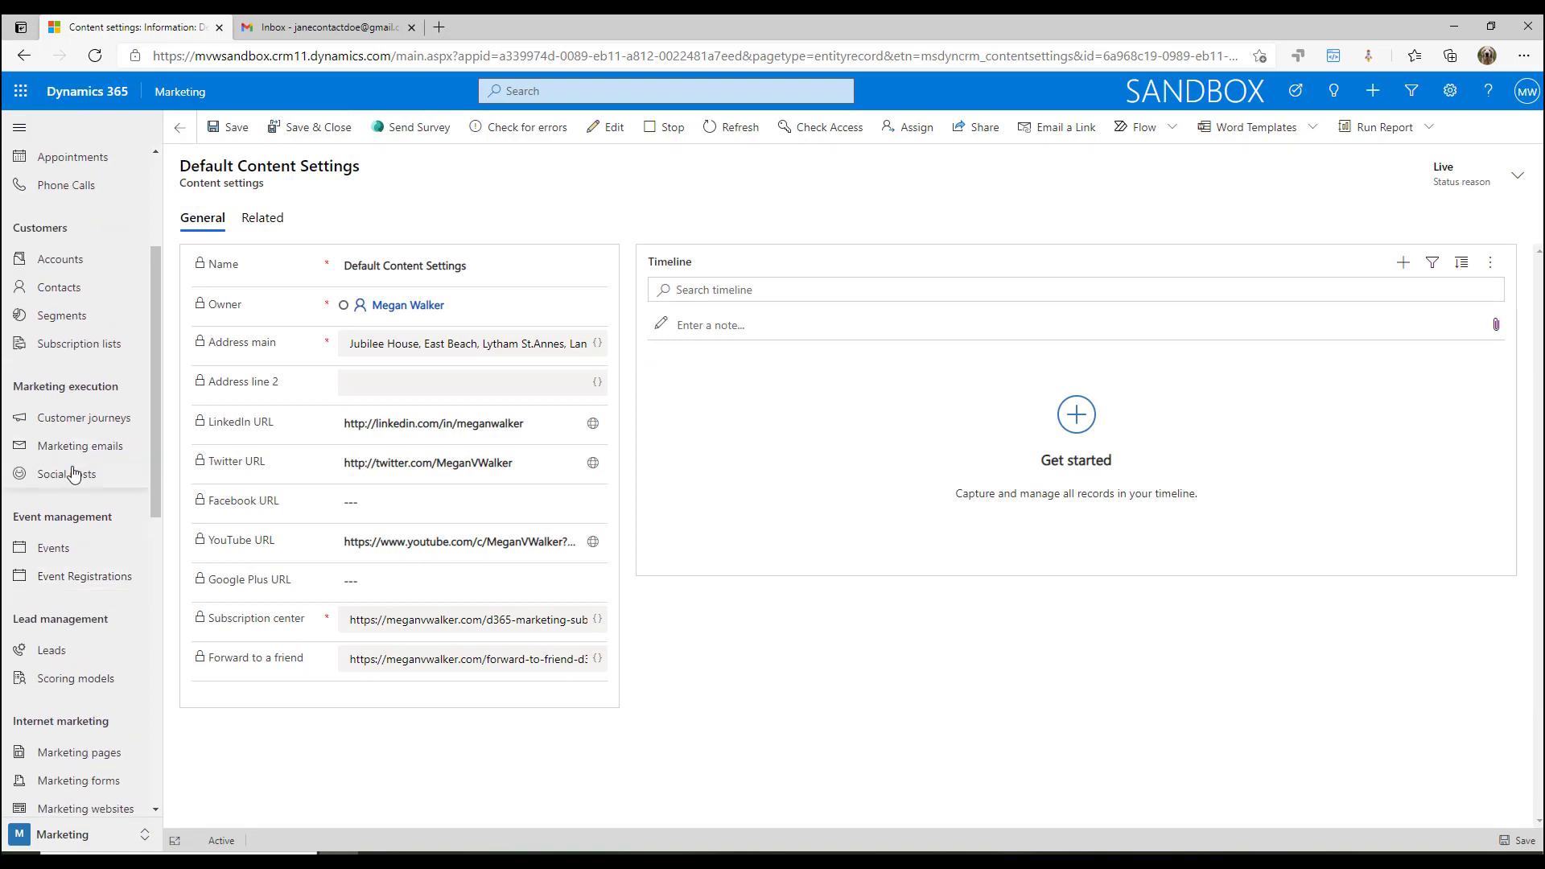
# Step: Open the Event Notification marketing email for editing and select its Forward To A Friend text
pyautogui.click(83, 445)
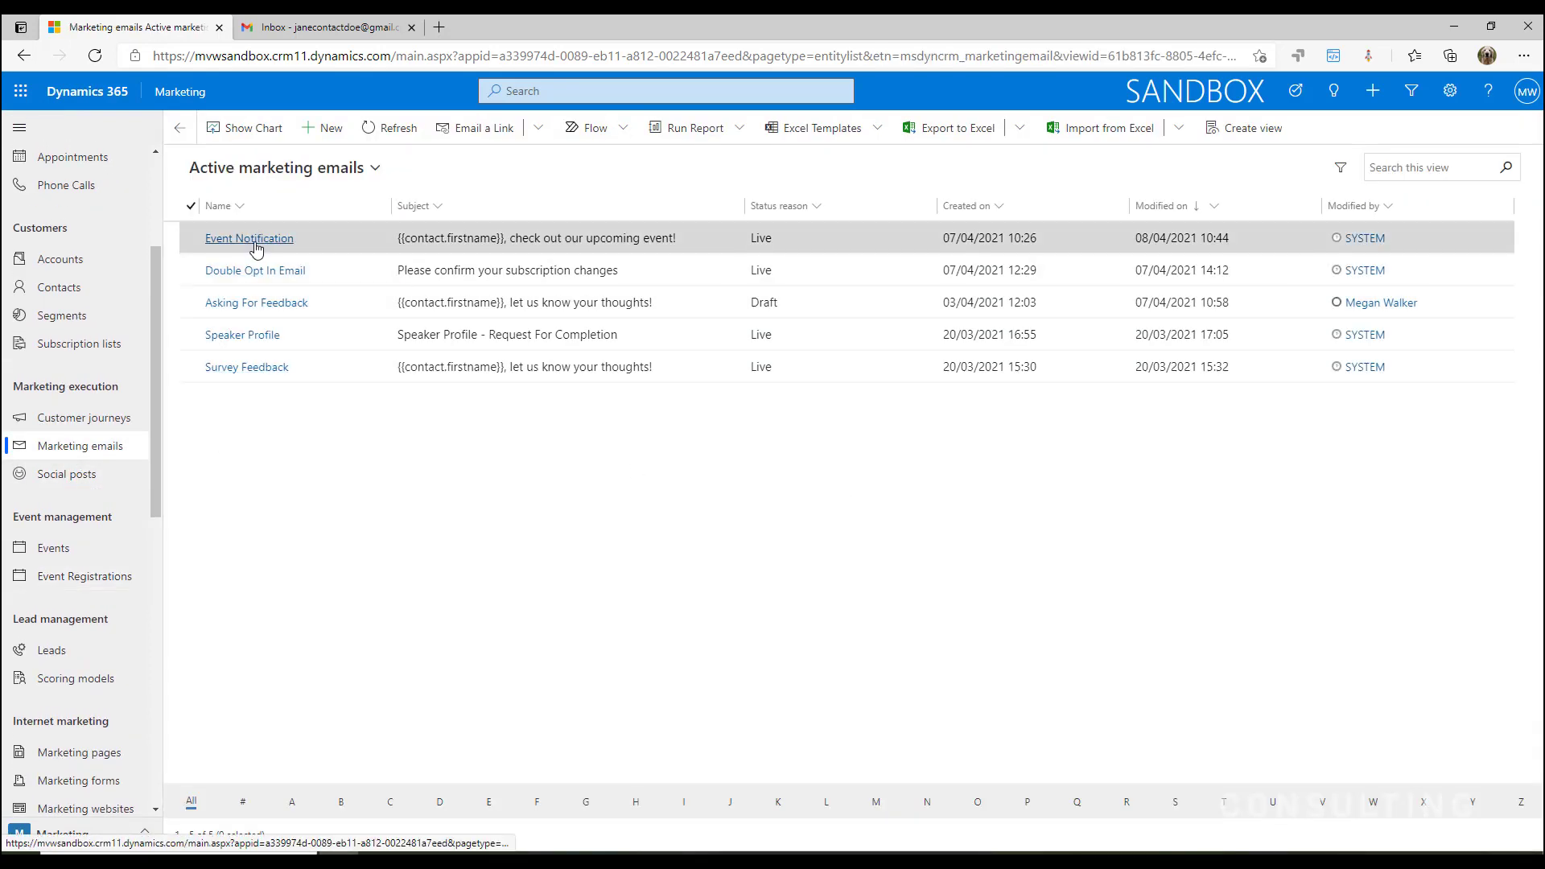
pyautogui.click(249, 238)
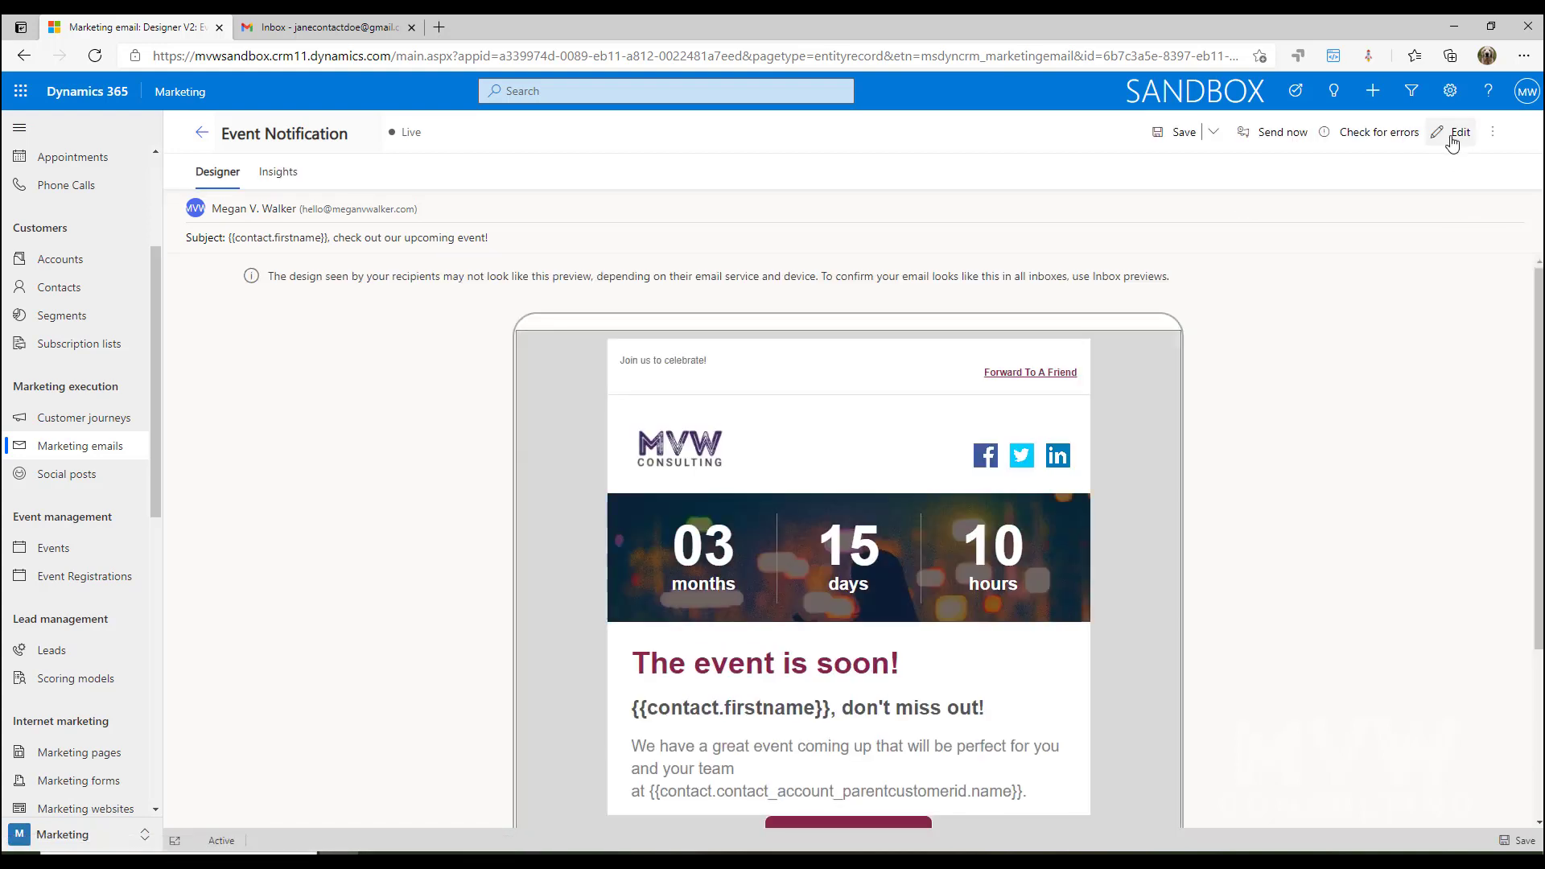
pyautogui.click(1459, 132)
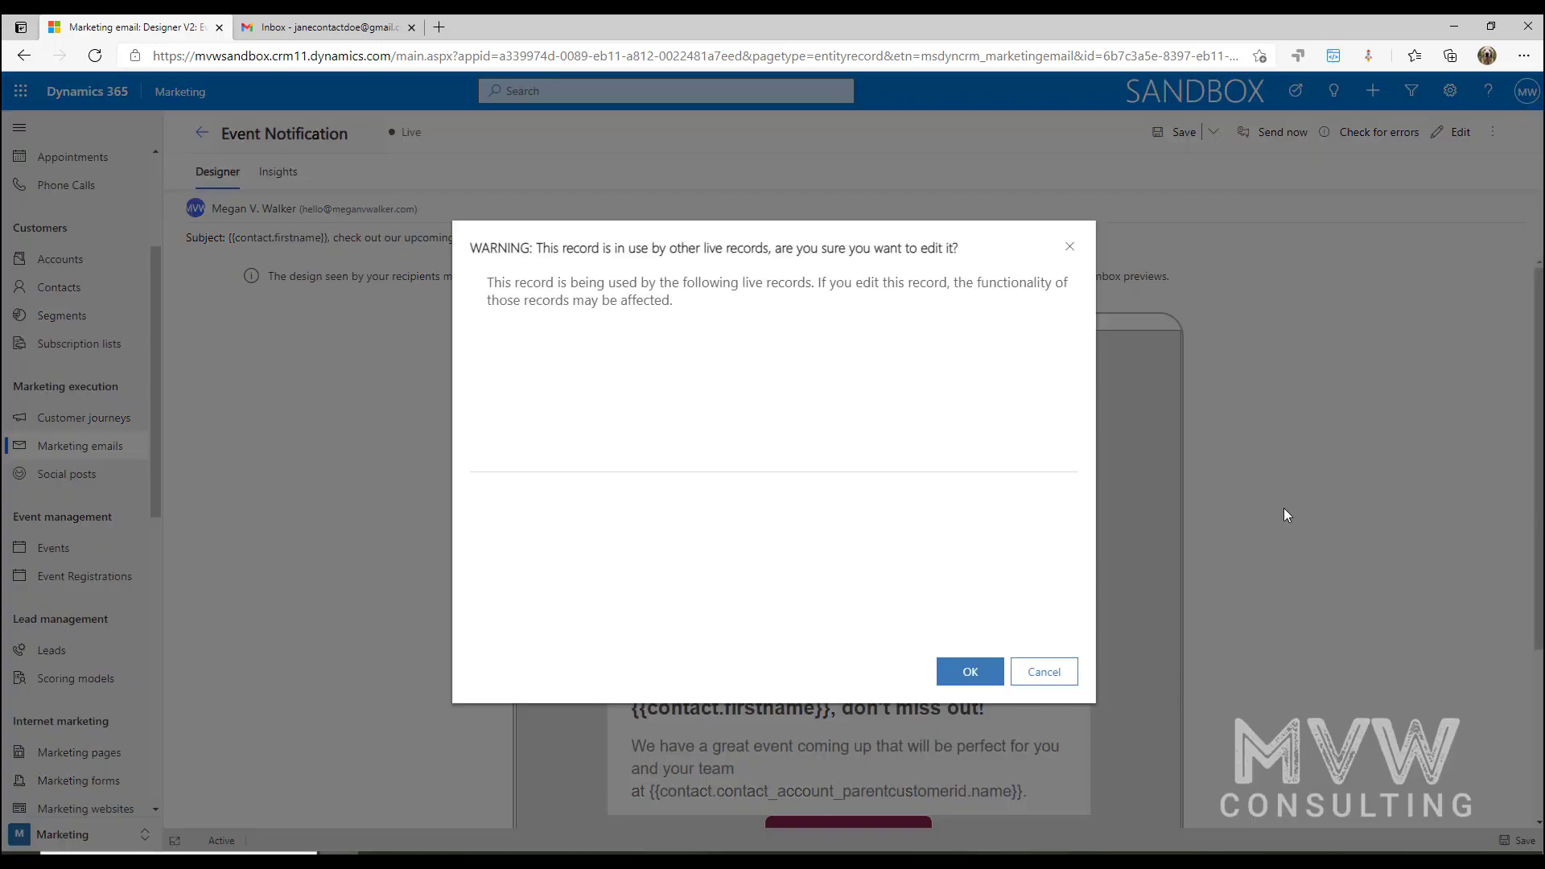
pyautogui.click(969, 671)
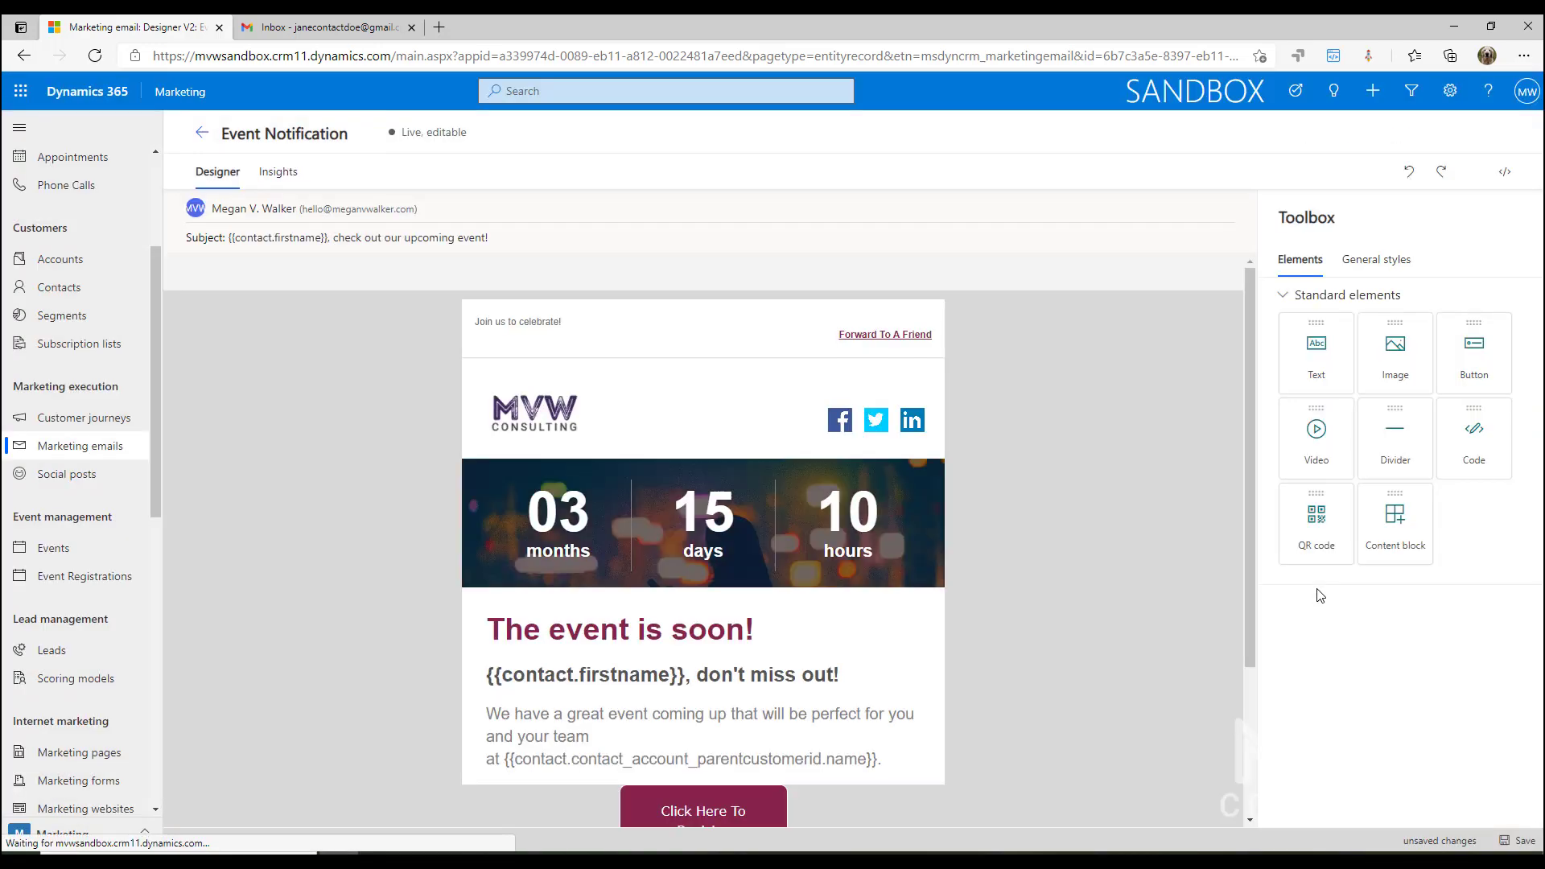
pyautogui.click(883, 334)
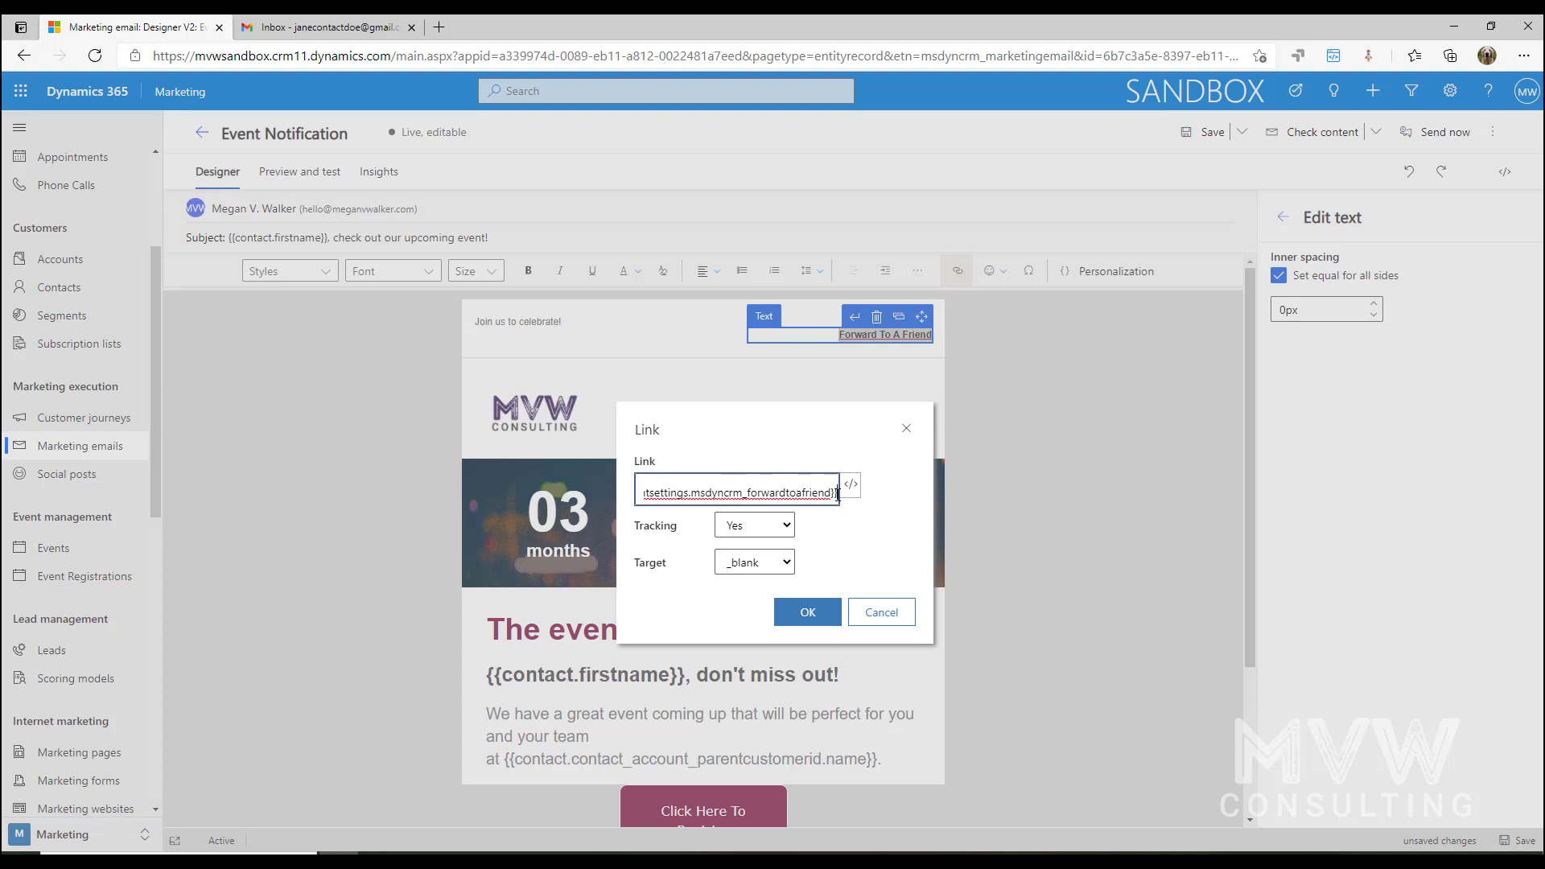
pyautogui.moveTo(850, 484)
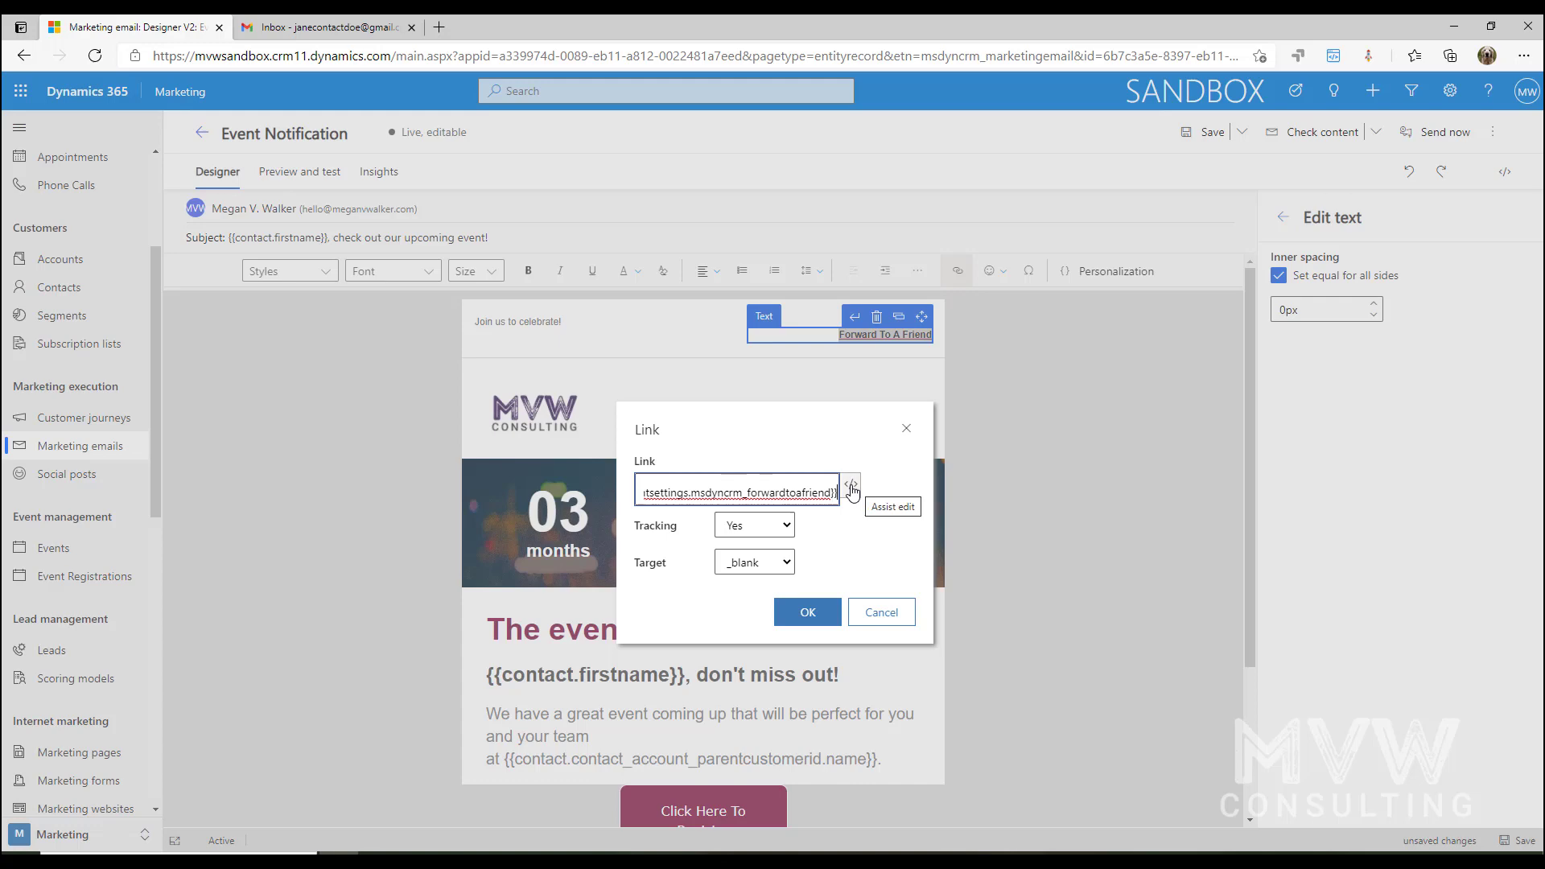
# Step: In Assist edit, choose ContentSettings, No relationship and the ForwardToAFriend field
pyautogui.click(850, 491)
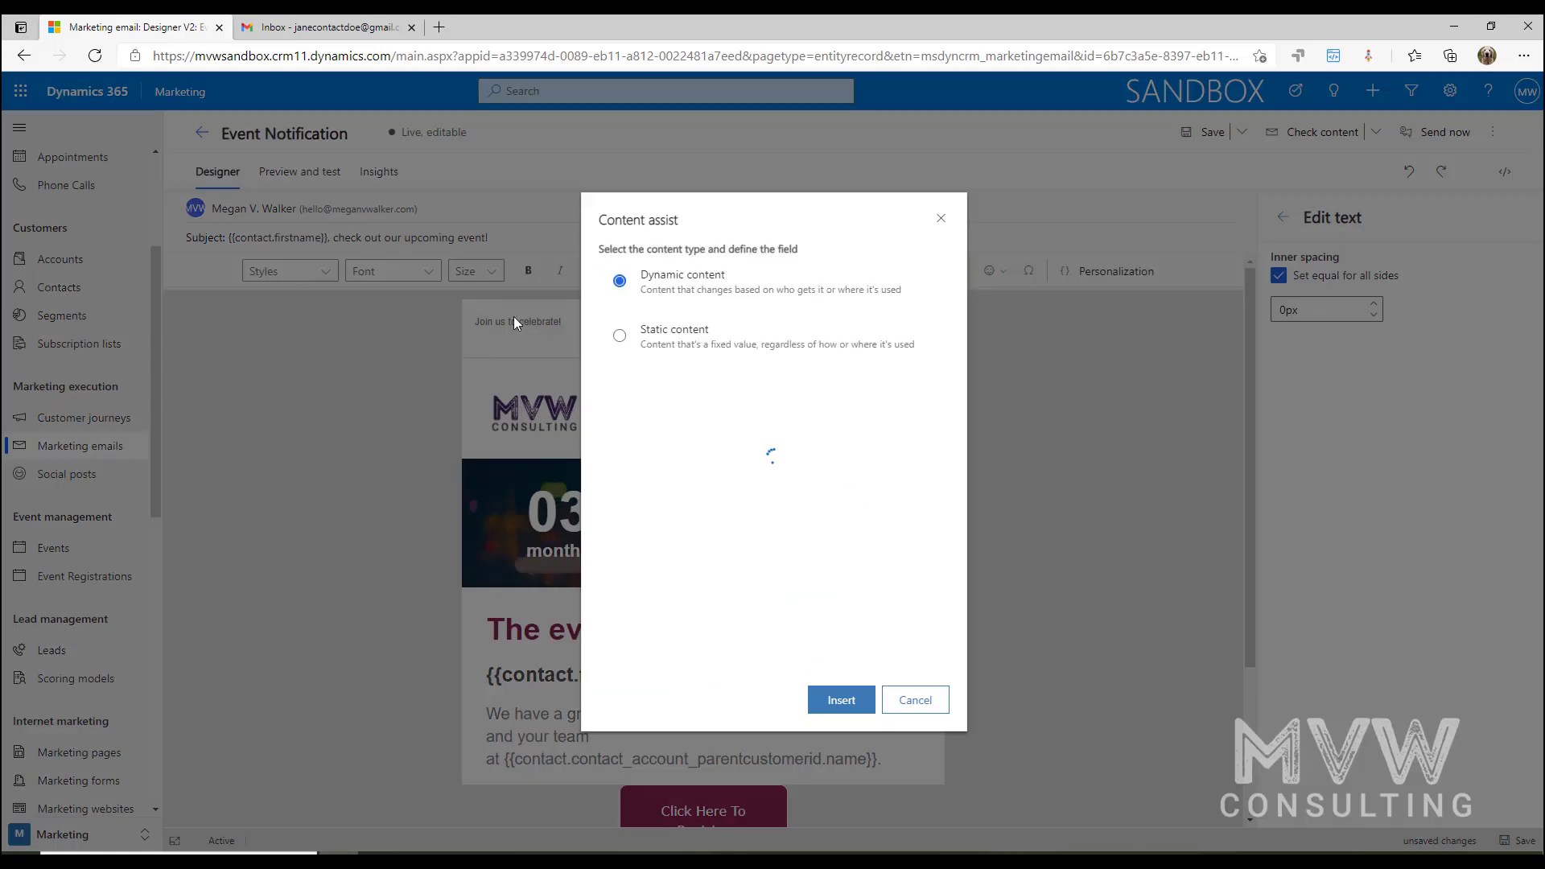
pyautogui.click(778, 315)
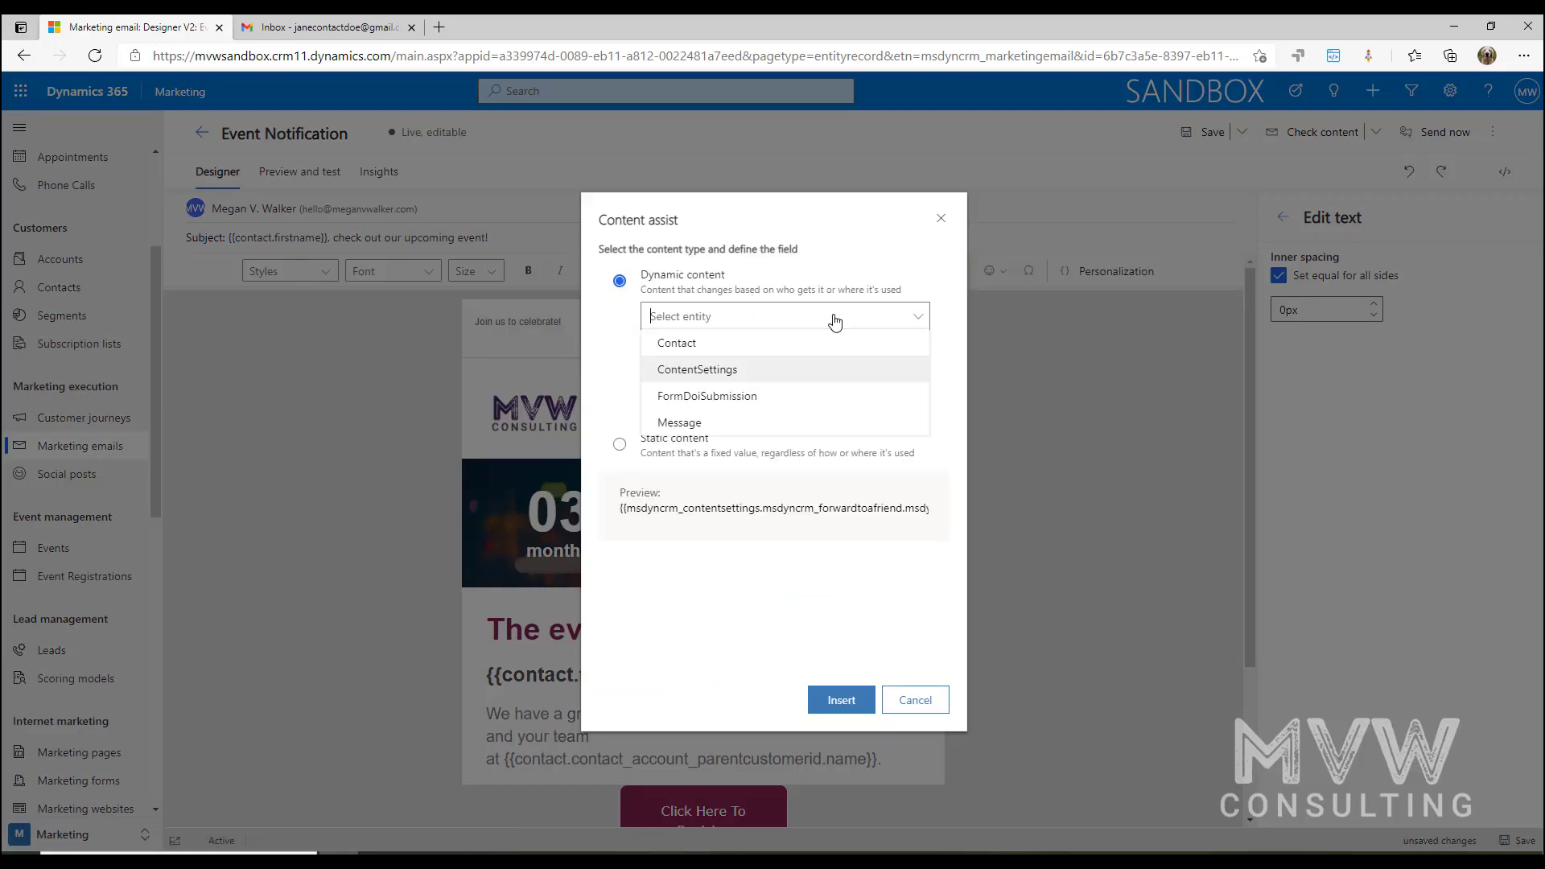
pyautogui.click(697, 368)
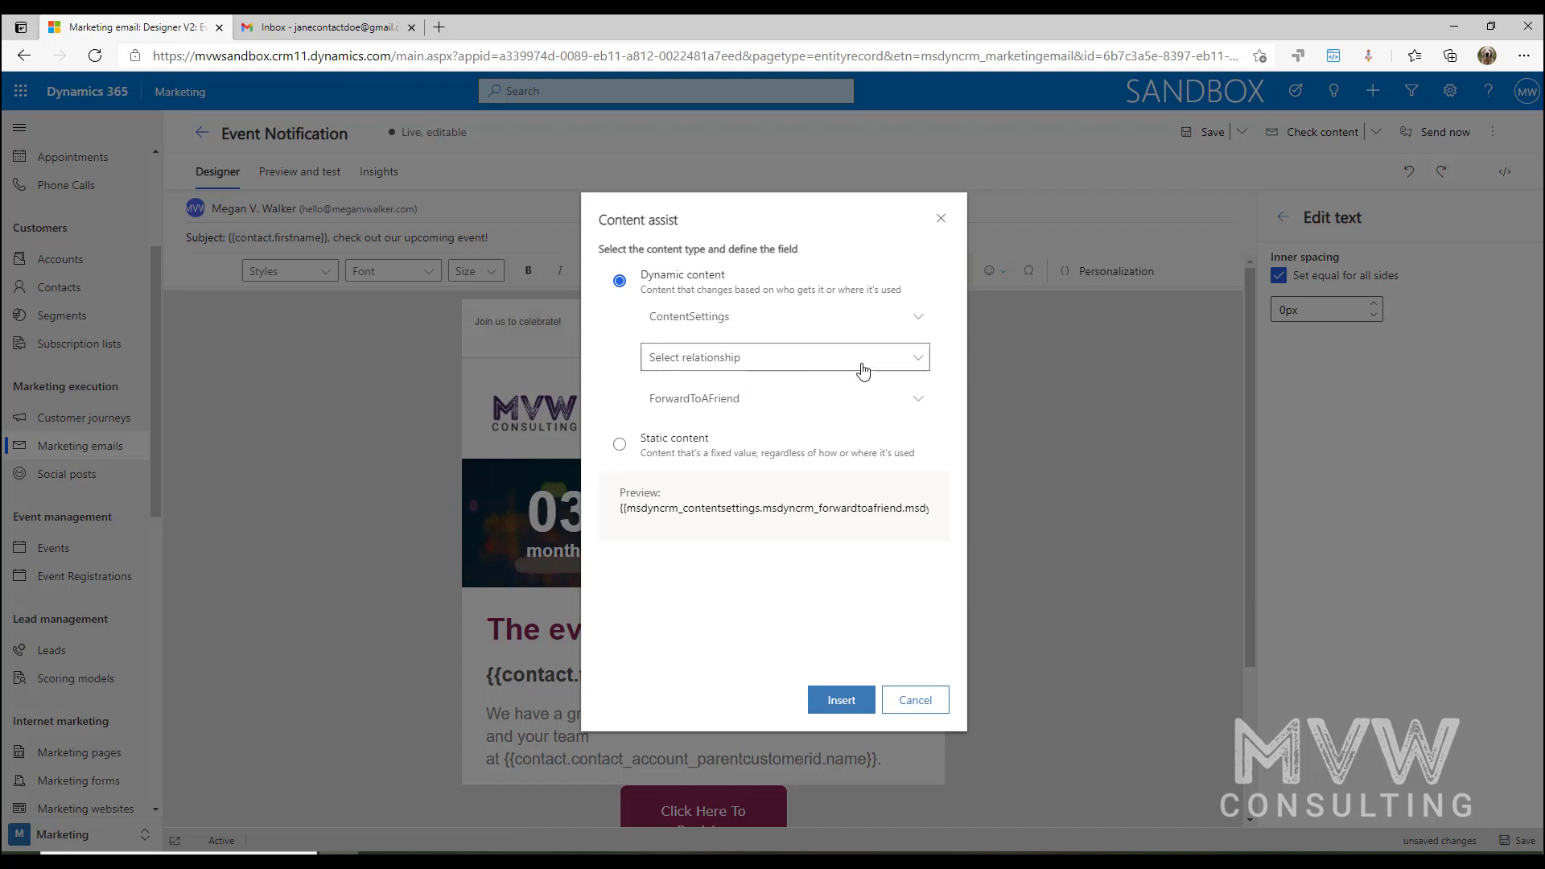
pyautogui.click(783, 356)
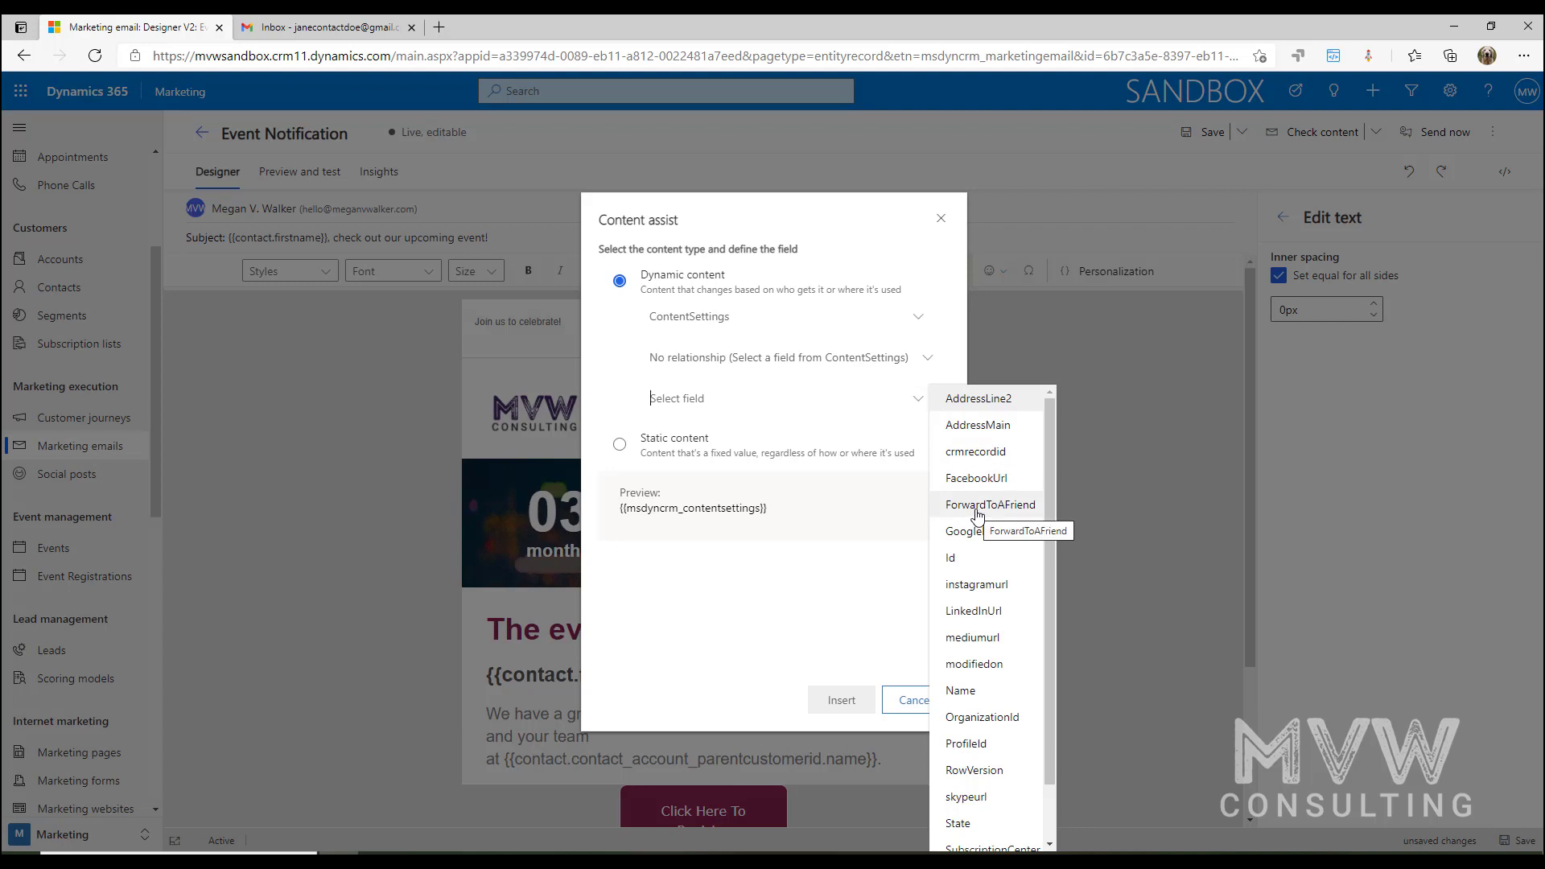
pyautogui.click(990, 503)
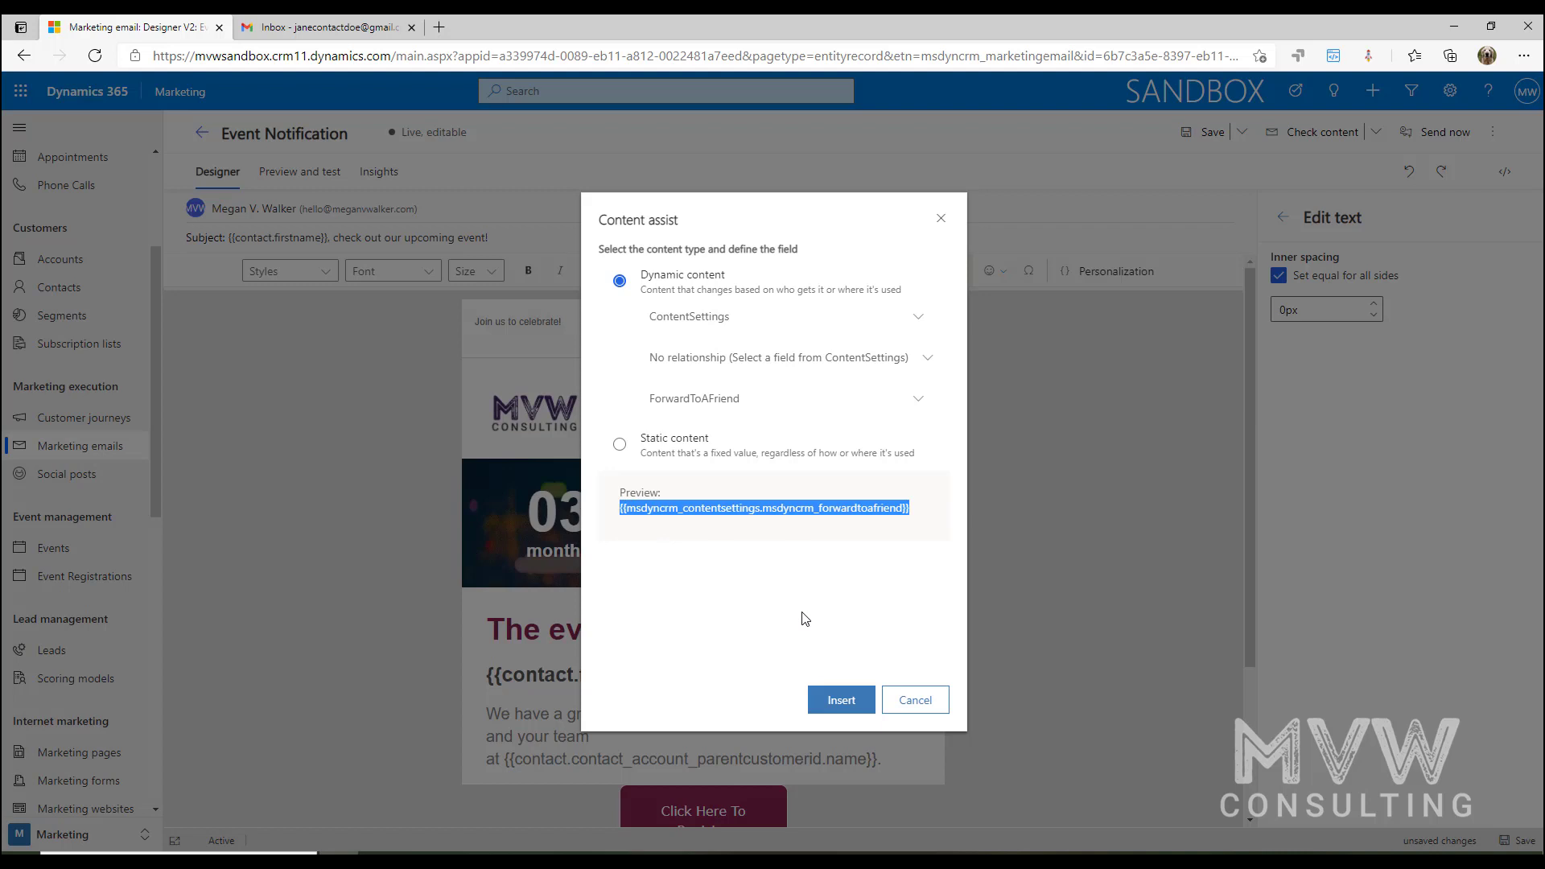
# Step: Cancel out of Content assist and the Link dialog, then switch to the Gmail inbox
pyautogui.click(840, 699)
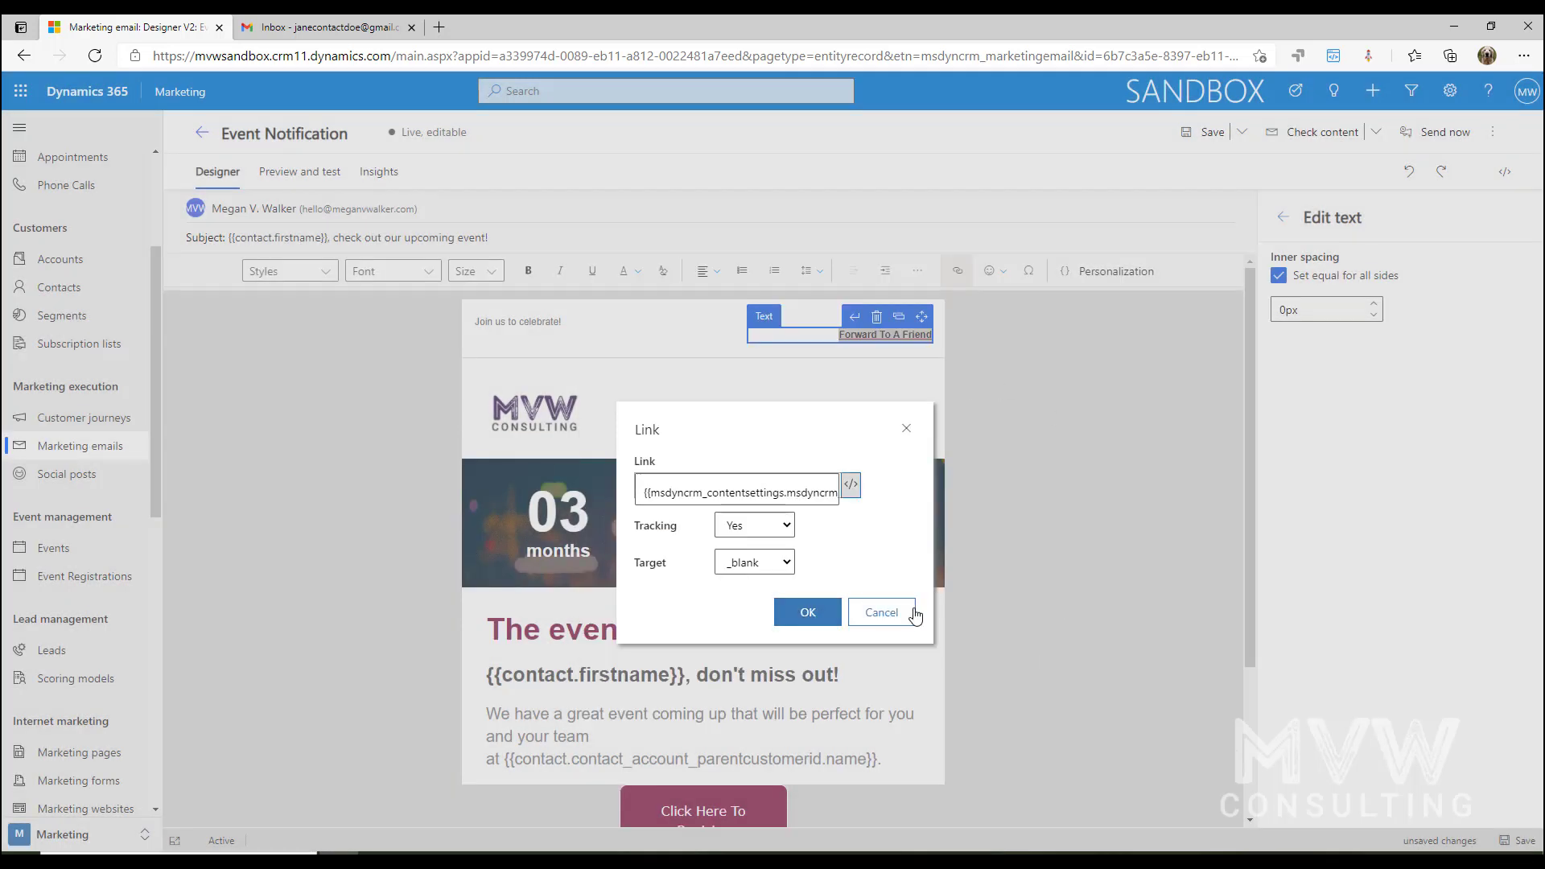
pyautogui.click(880, 612)
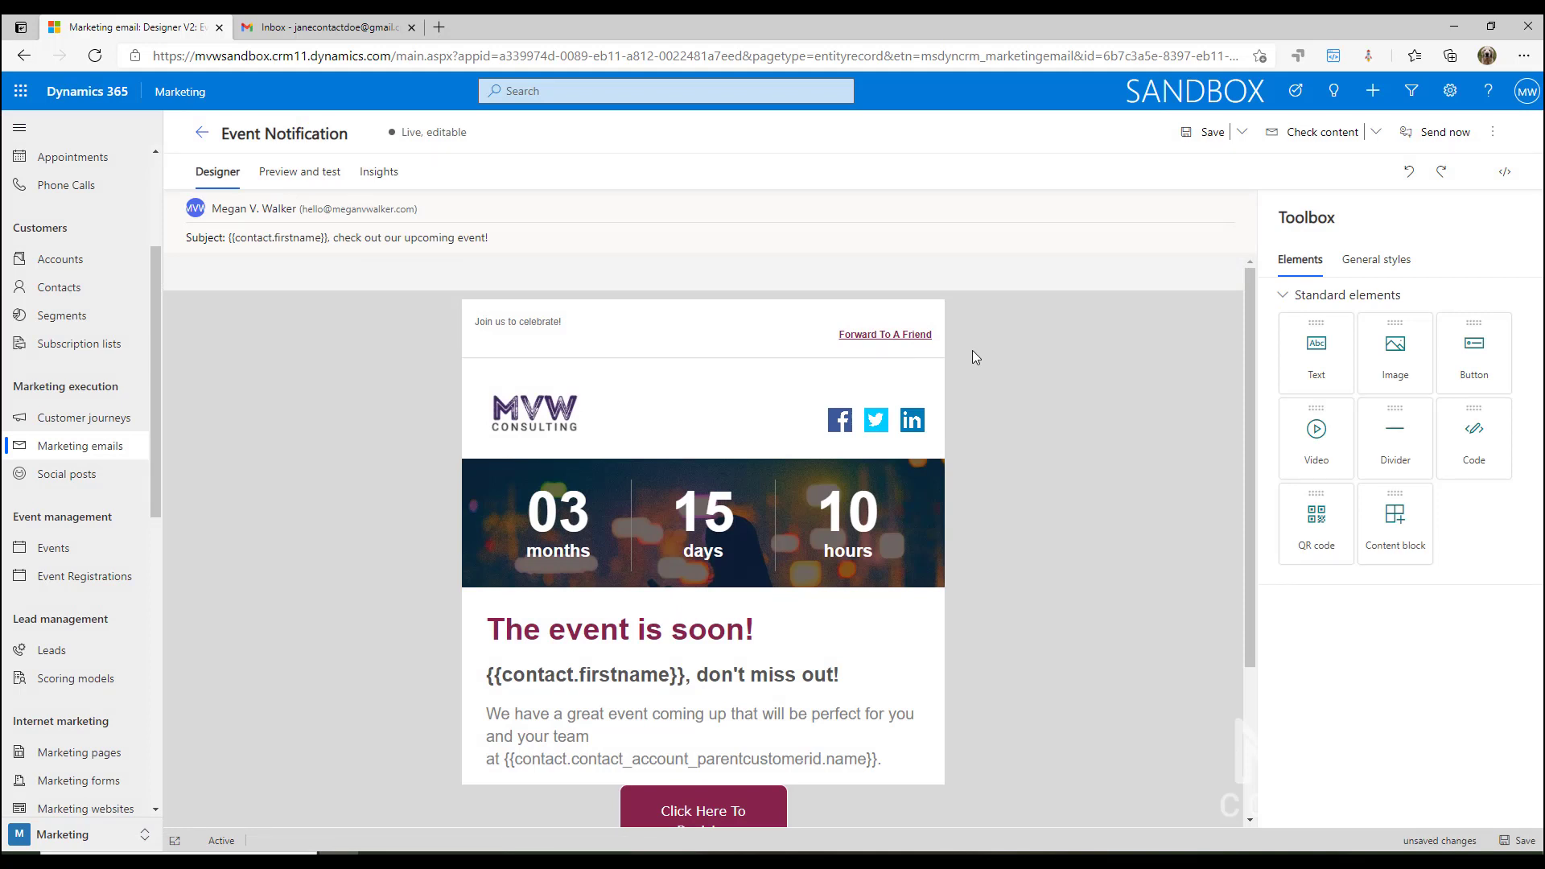
pyautogui.click(325, 27)
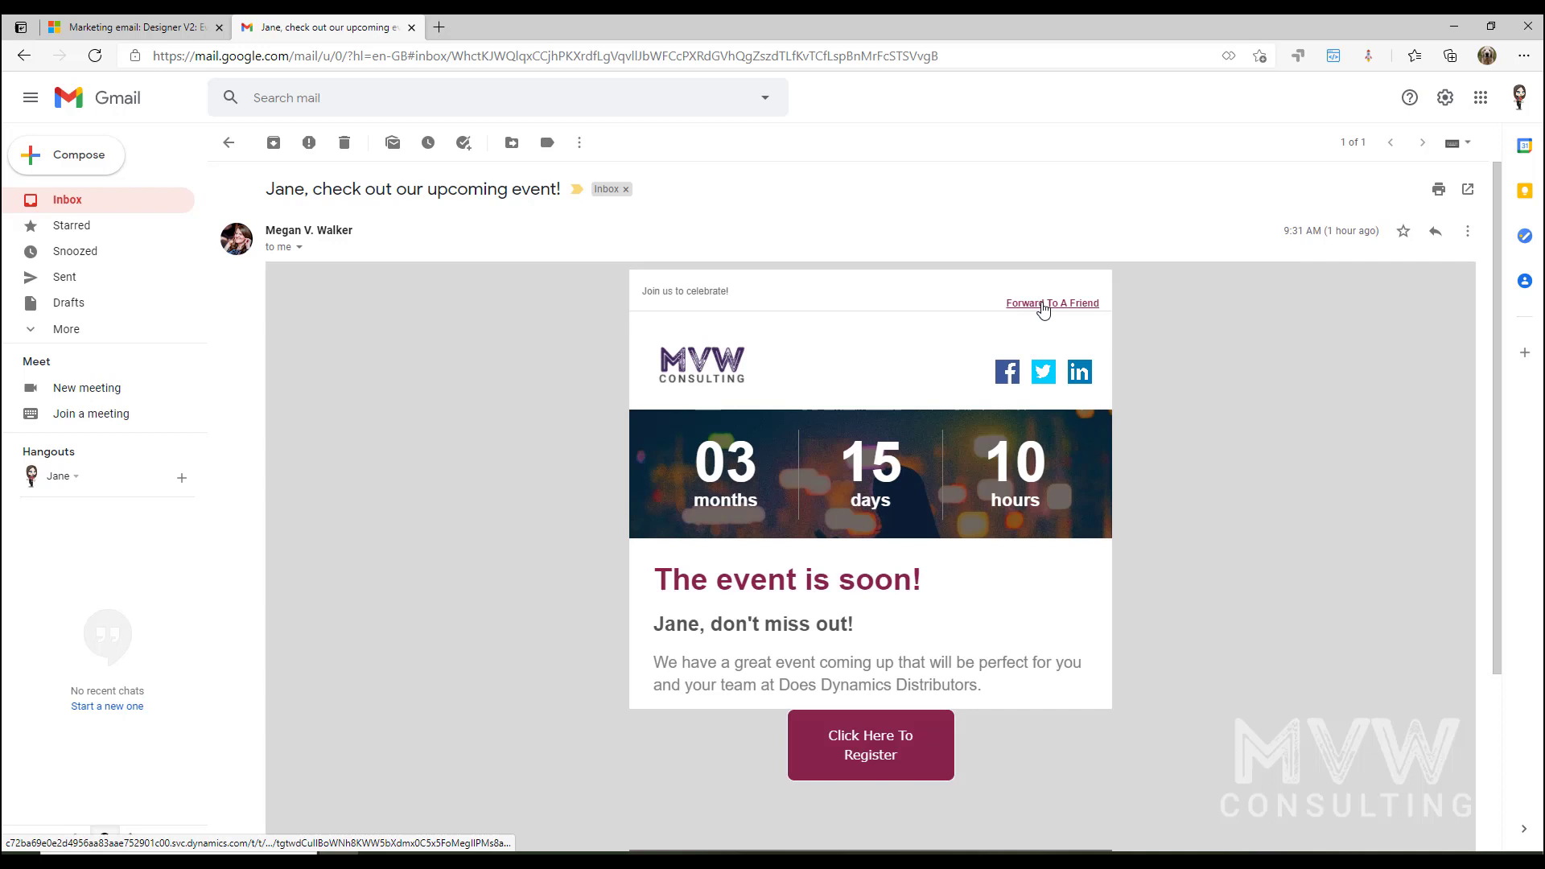
# Step: Follow the Forward To A Friend link in the received event email
pyautogui.click(1052, 303)
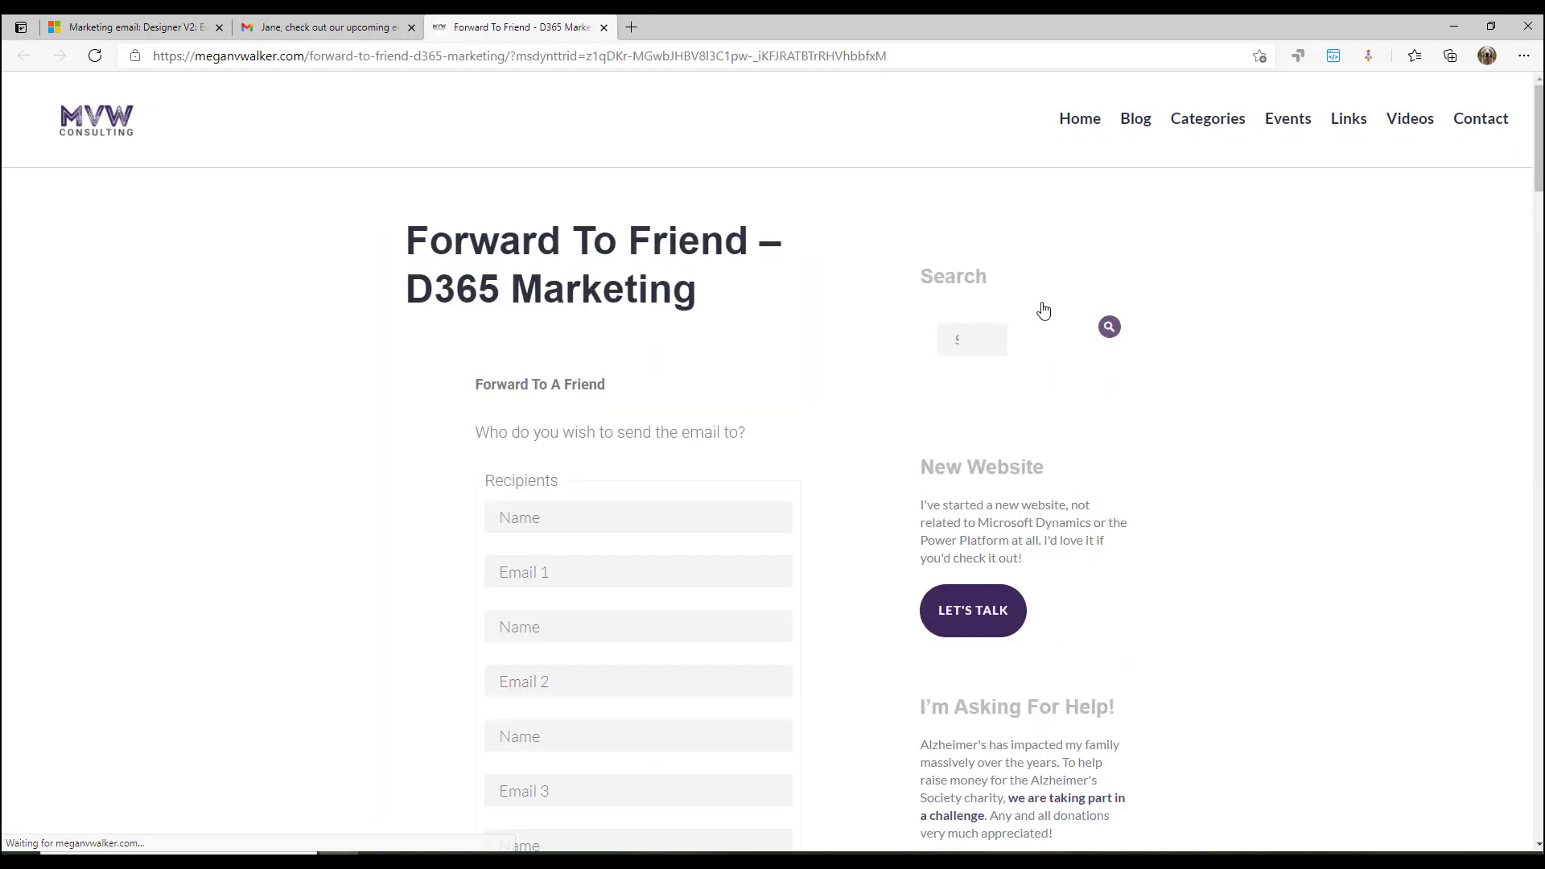
pyautogui.scroll(-3)
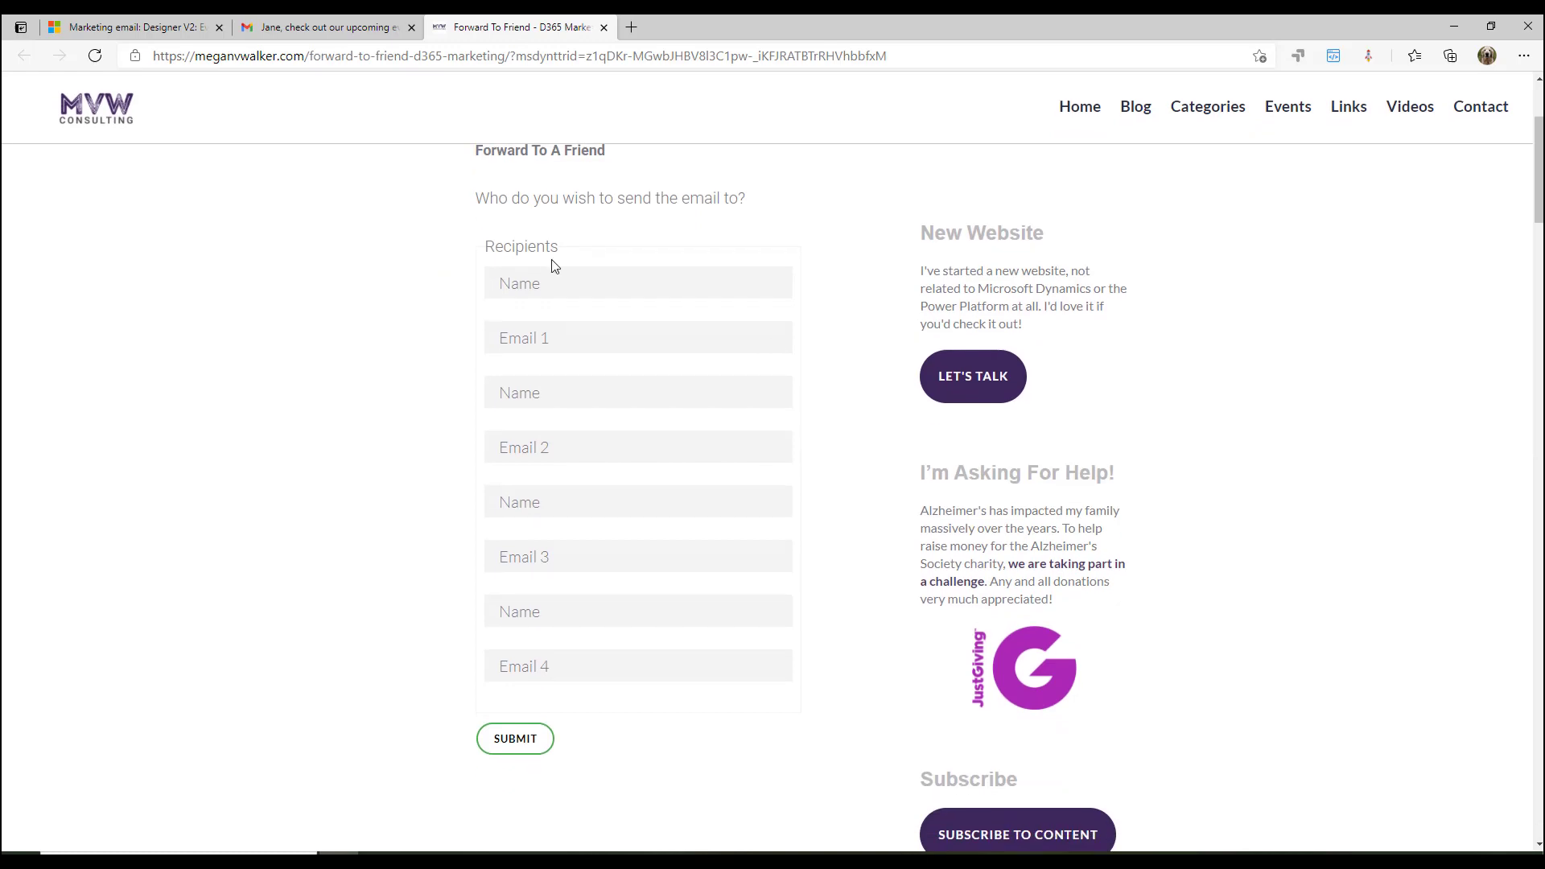
pyautogui.click(638, 283)
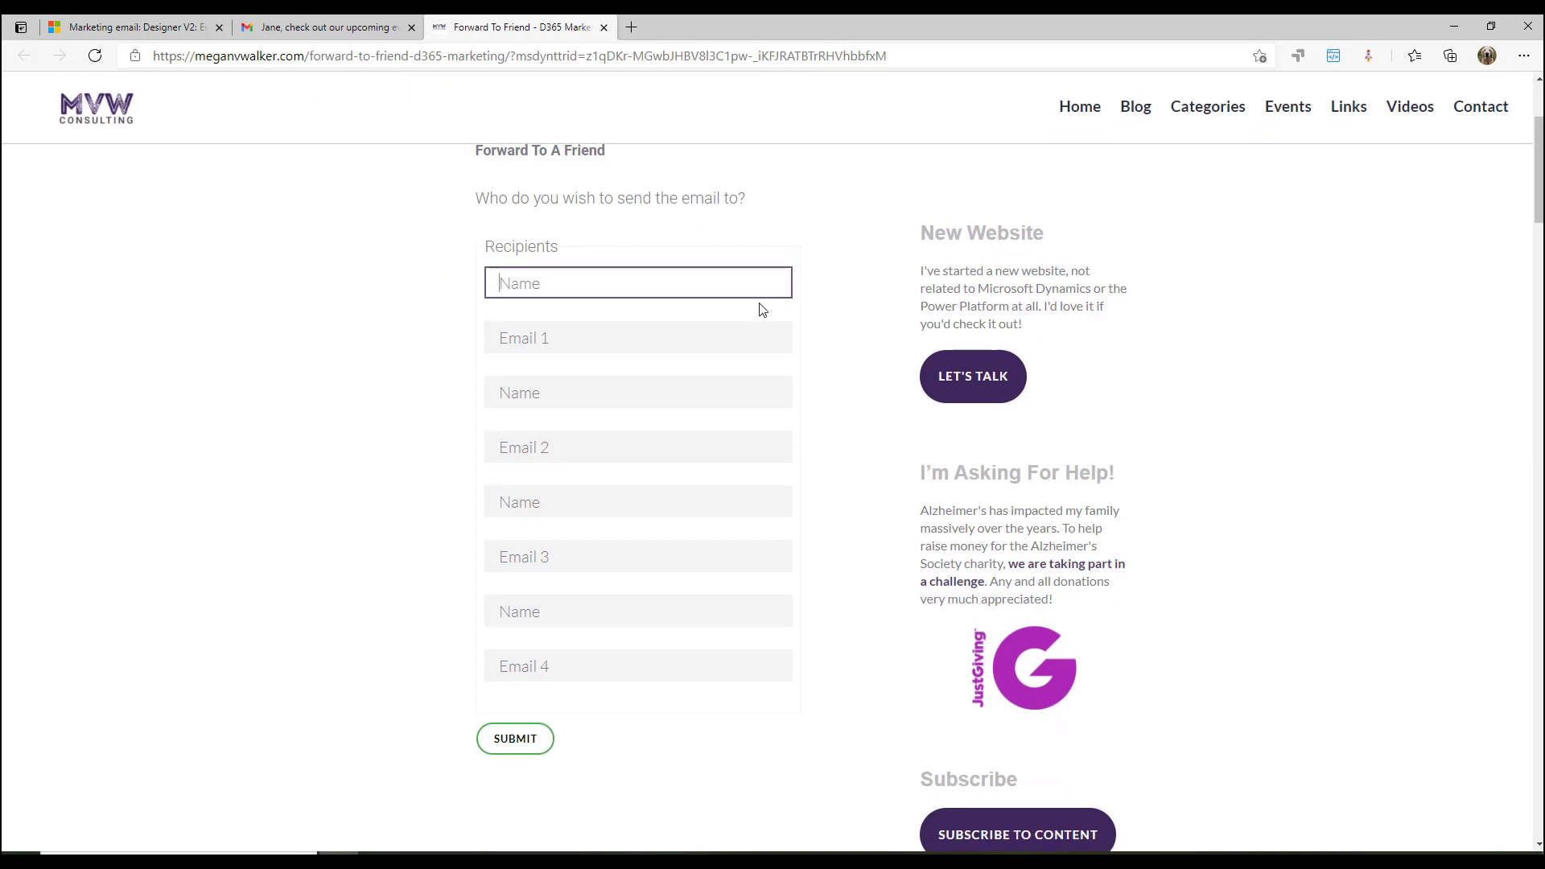
pyautogui.write('John Smith')
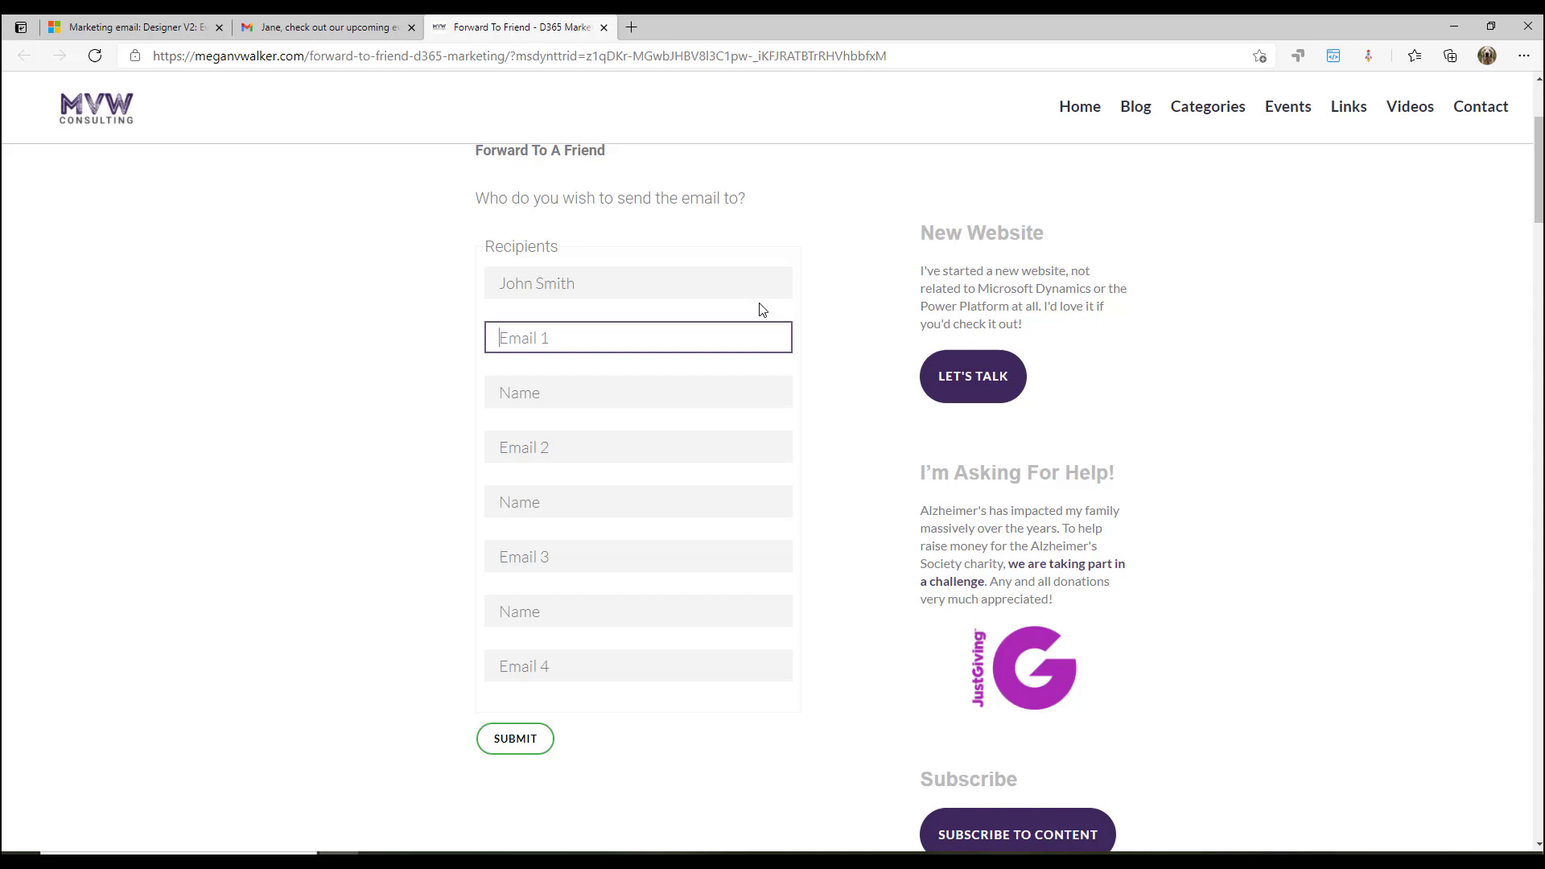
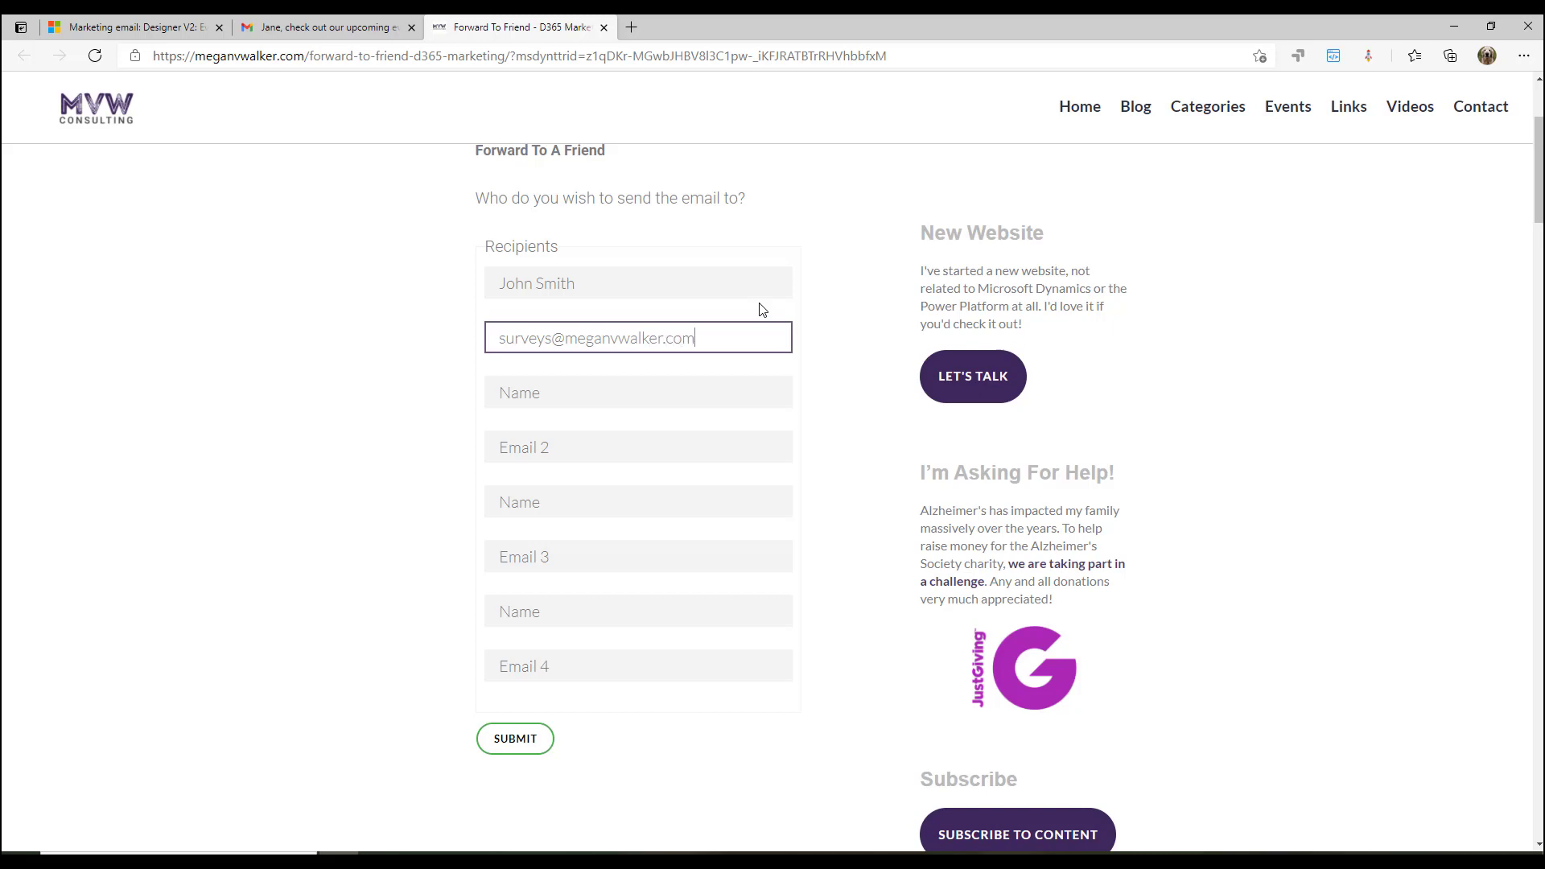
pyautogui.moveTo(822, 601)
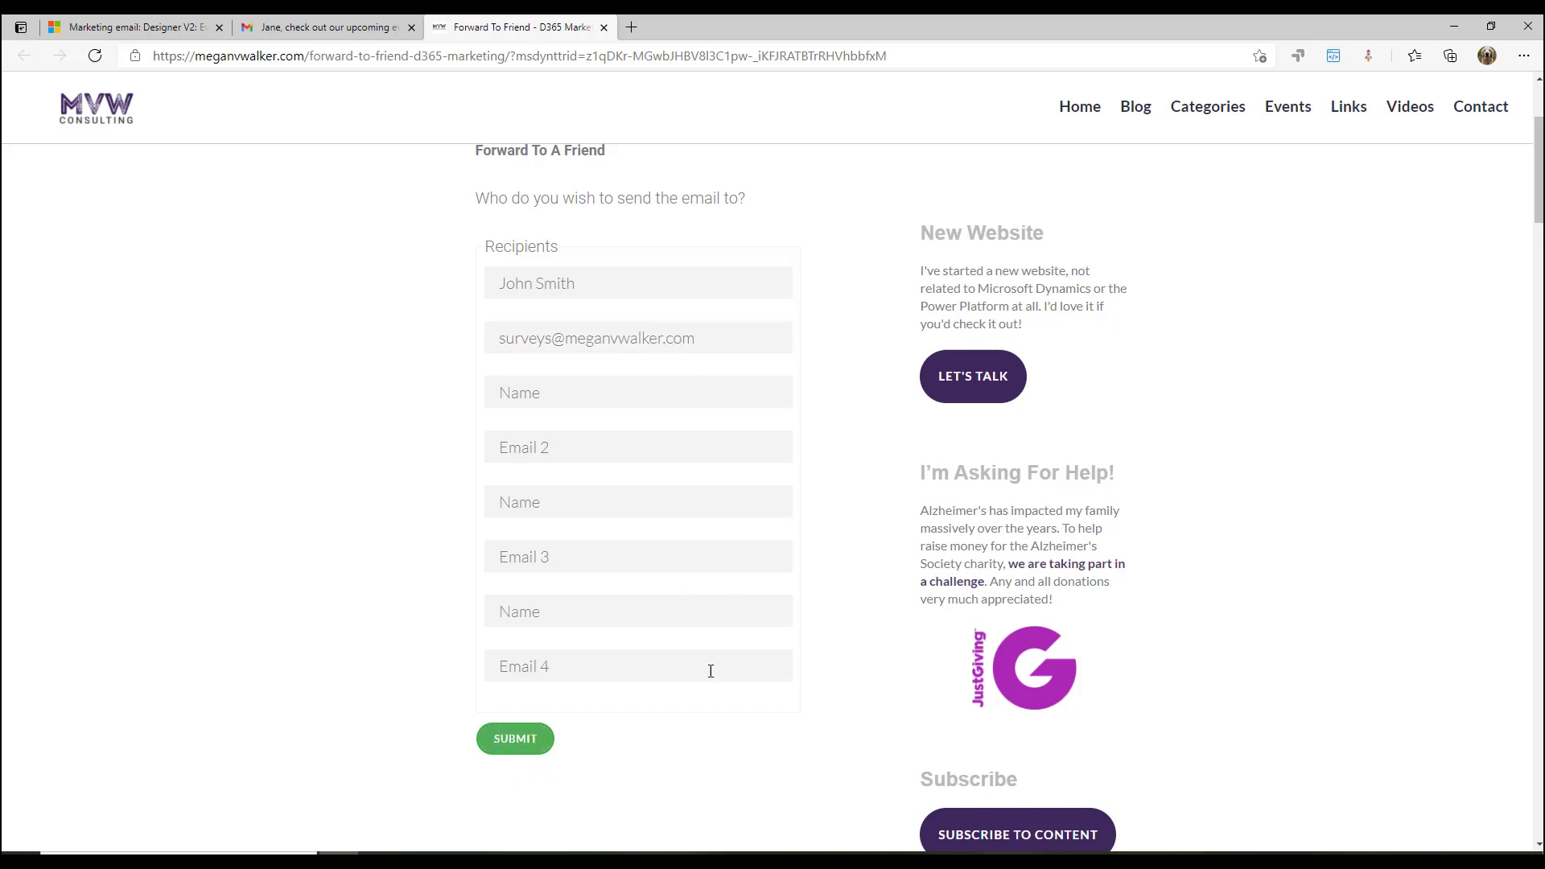
pyautogui.click(514, 738)
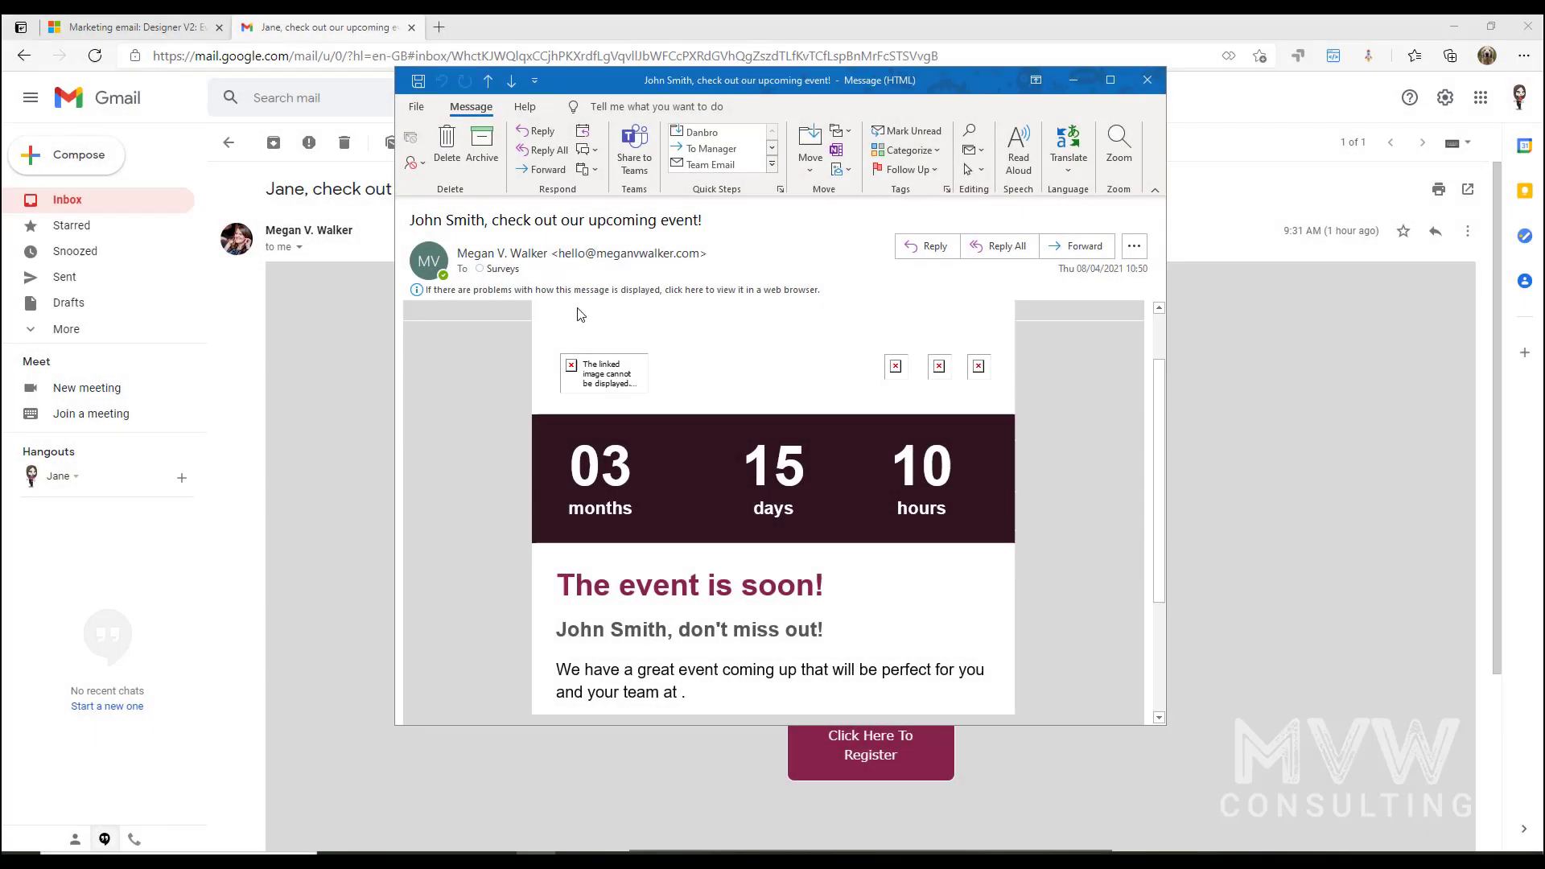
pyautogui.moveTo(1190, 536)
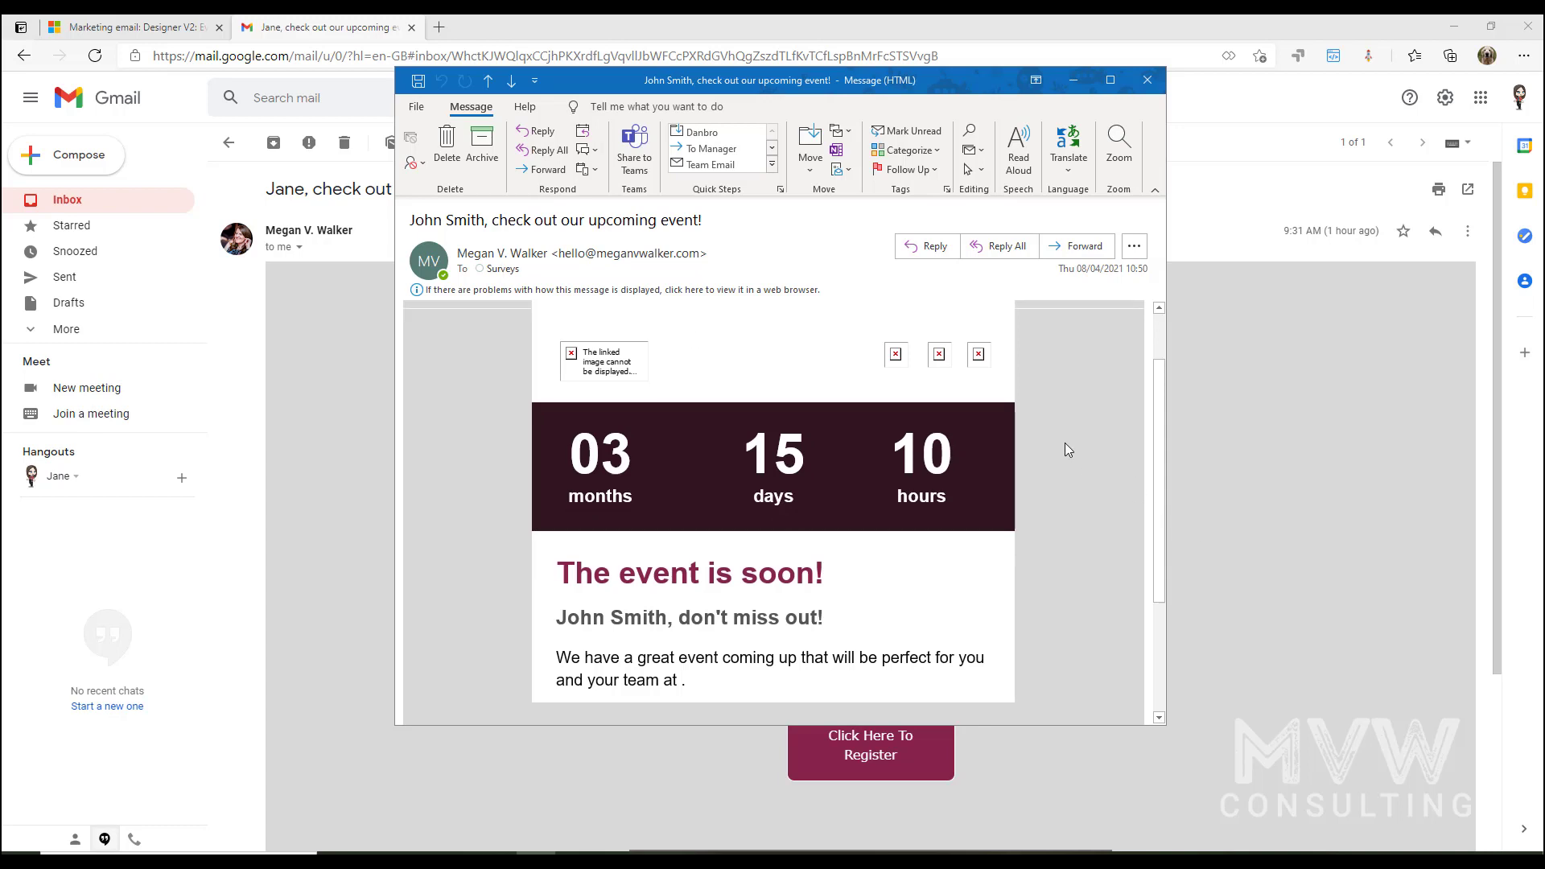
# Step: Scroll through the forwarded event email body to check its personalised content
pyautogui.scroll(-3)
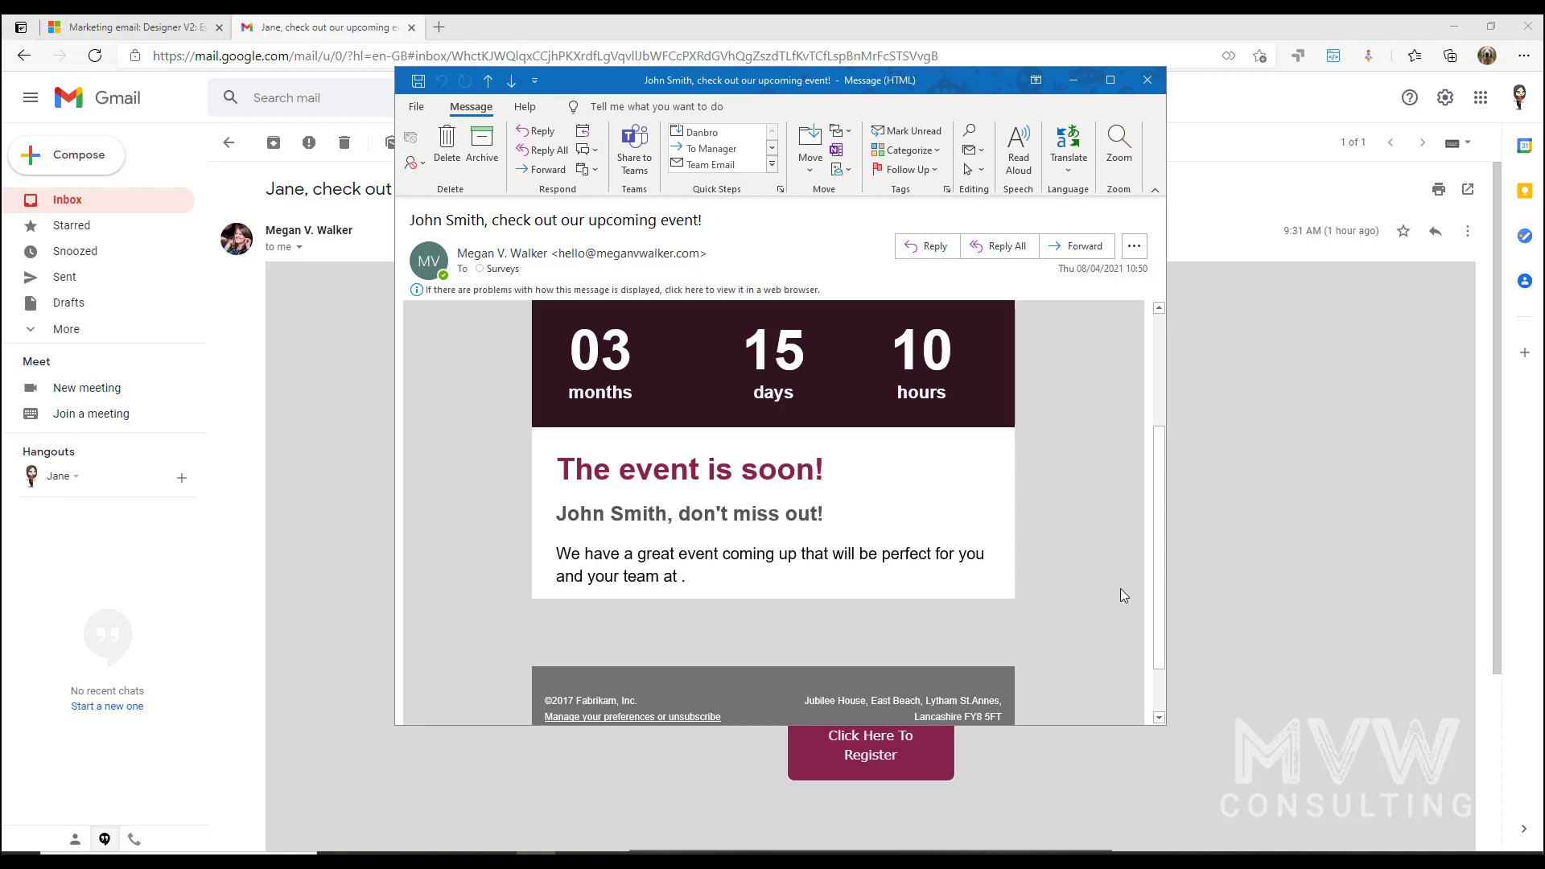
pyautogui.moveTo(903, 521)
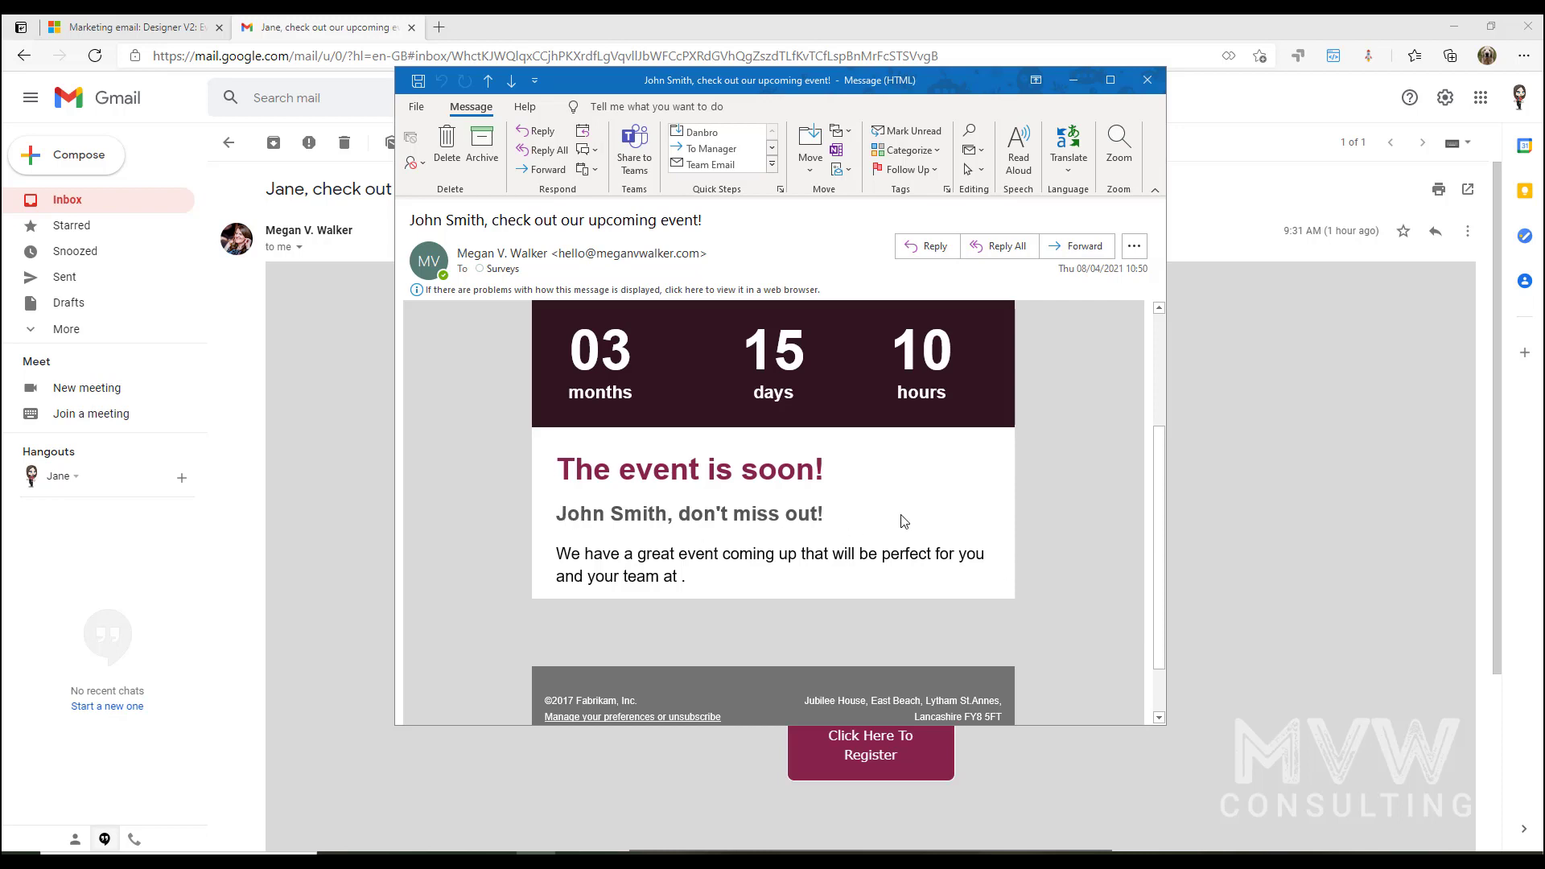